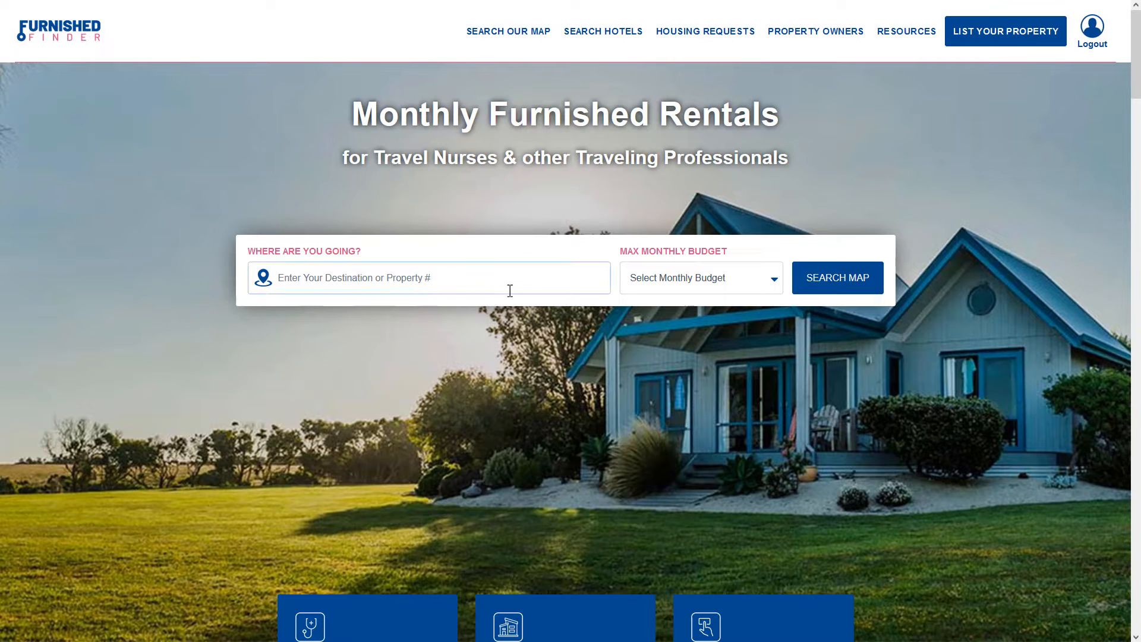
# - Search the map for monthly rentals in 'San Diego, California', listing 242 results with a $3,000 budget
pyautogui.write('San Diego, California')
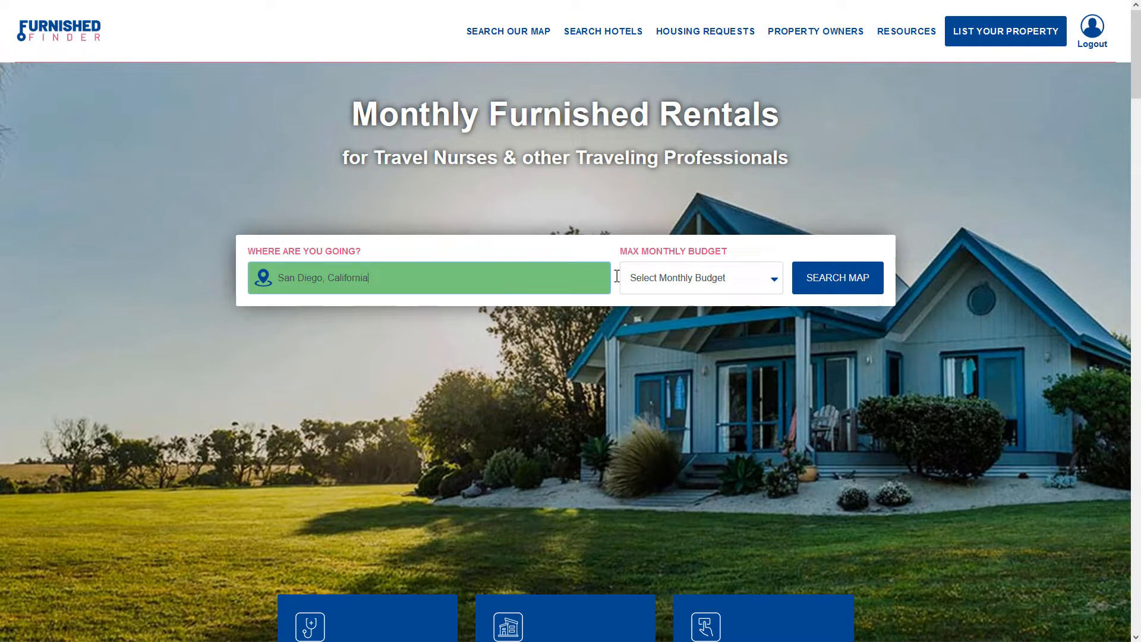
pyautogui.click(837, 277)
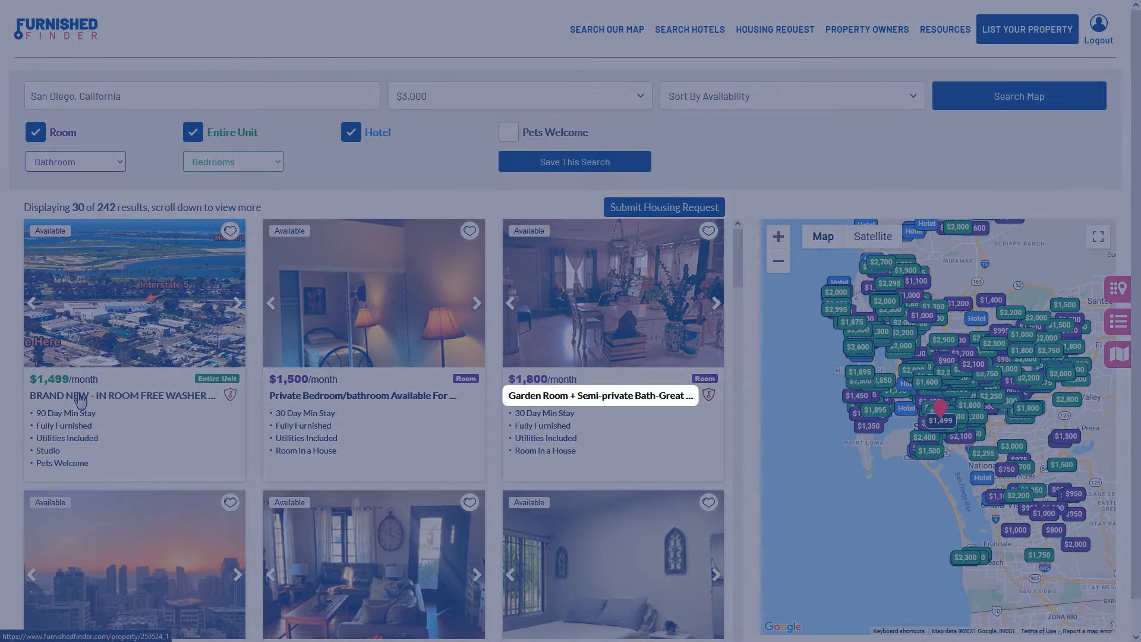
pyautogui.moveTo(599, 395)
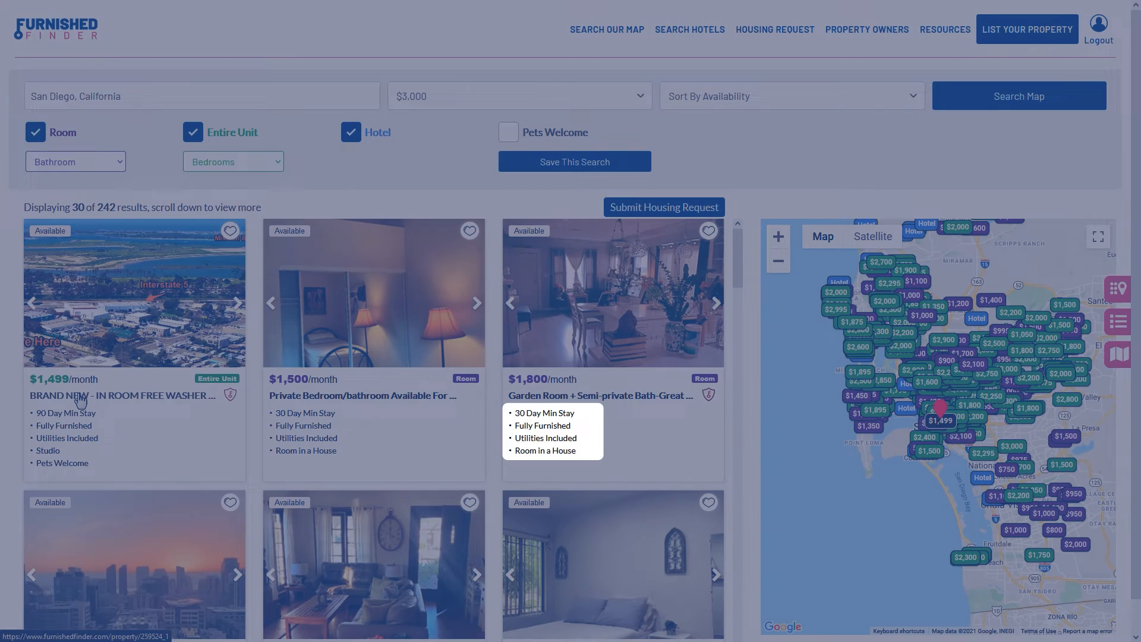
# - View the $1,499/month Pacific Beach studio listing, cycling its photos and reviewing amenities and description
pyautogui.click(102, 395)
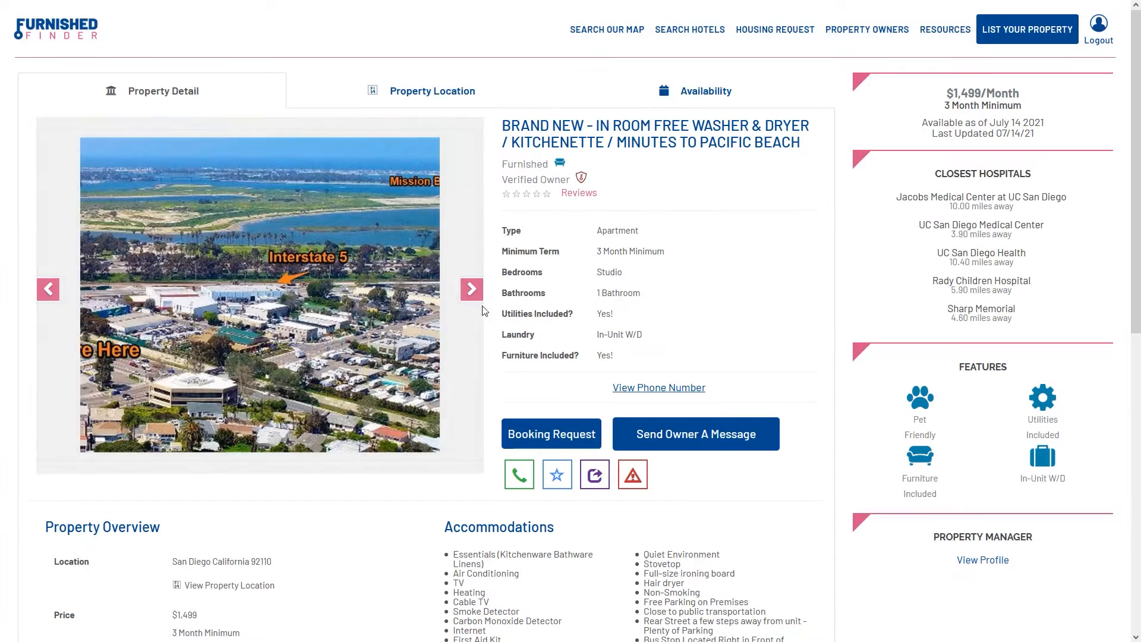
pyautogui.click(471, 290)
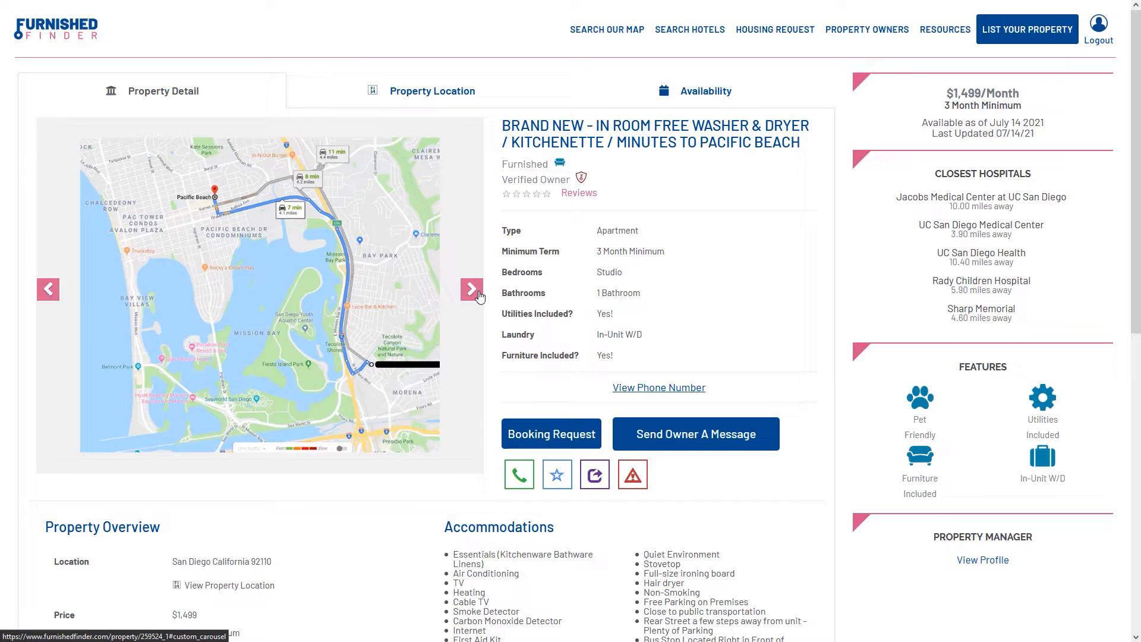
pyautogui.click(471, 288)
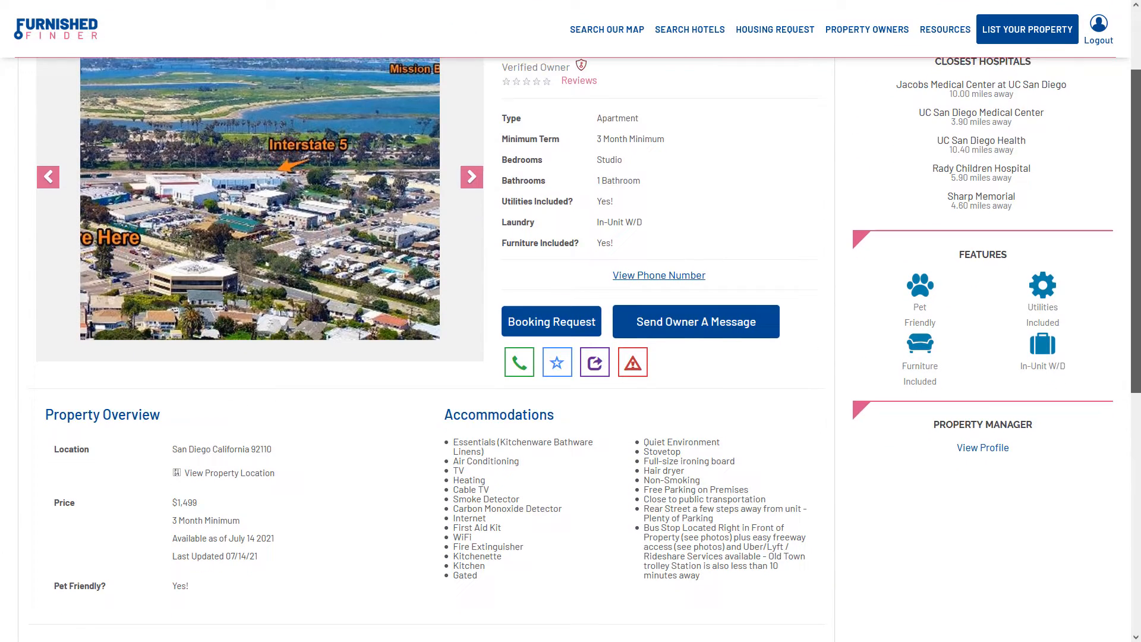
pyautogui.scroll(-3)
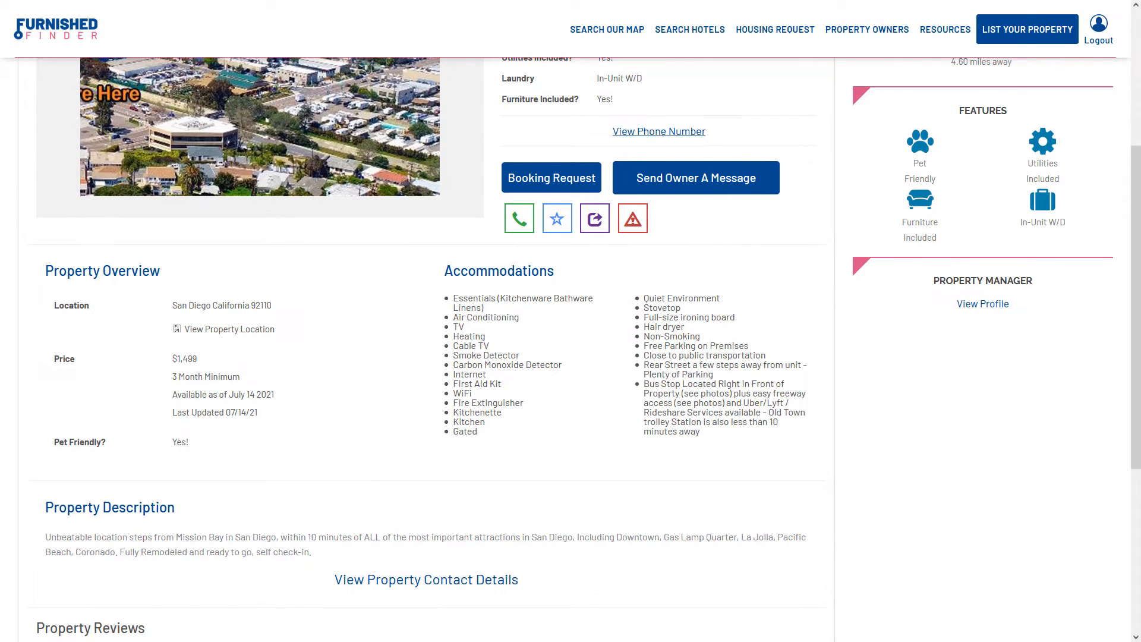
pyautogui.scroll(3)
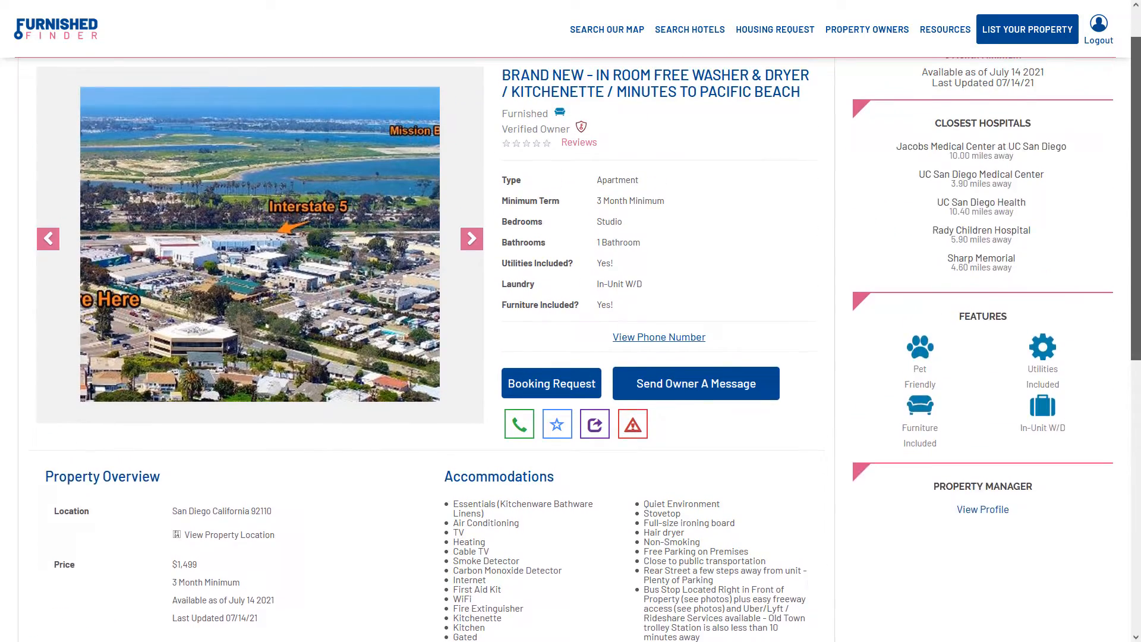
pyautogui.scroll(3)
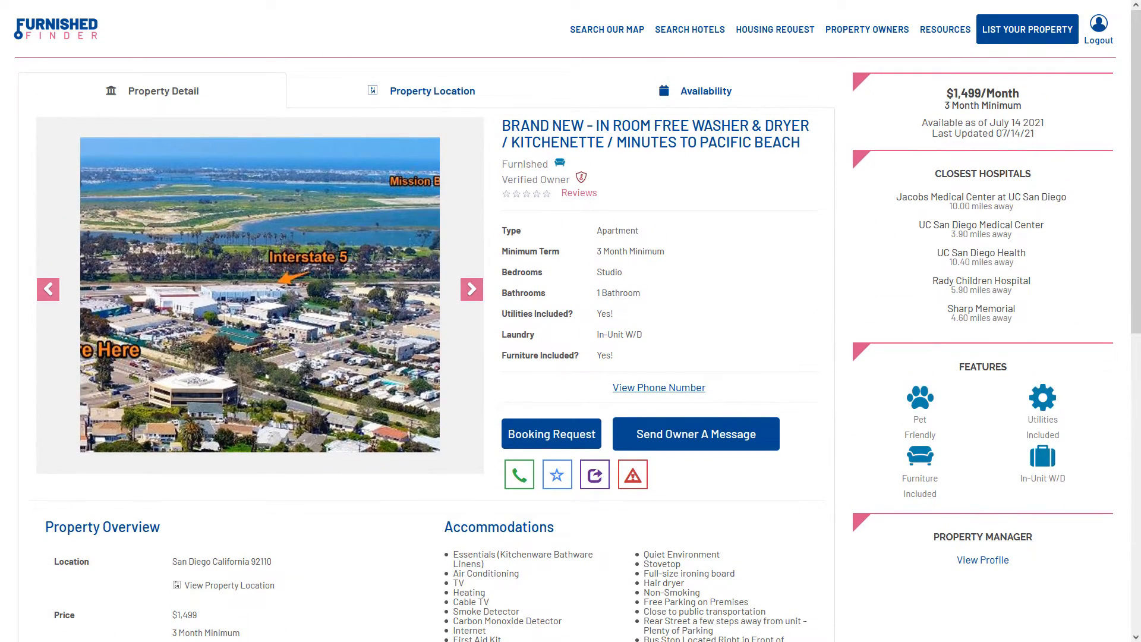
# - From the home page reach My Dashboard and expand Edit Listing to show Contact Info, Location and Details
pyautogui.click(58, 29)
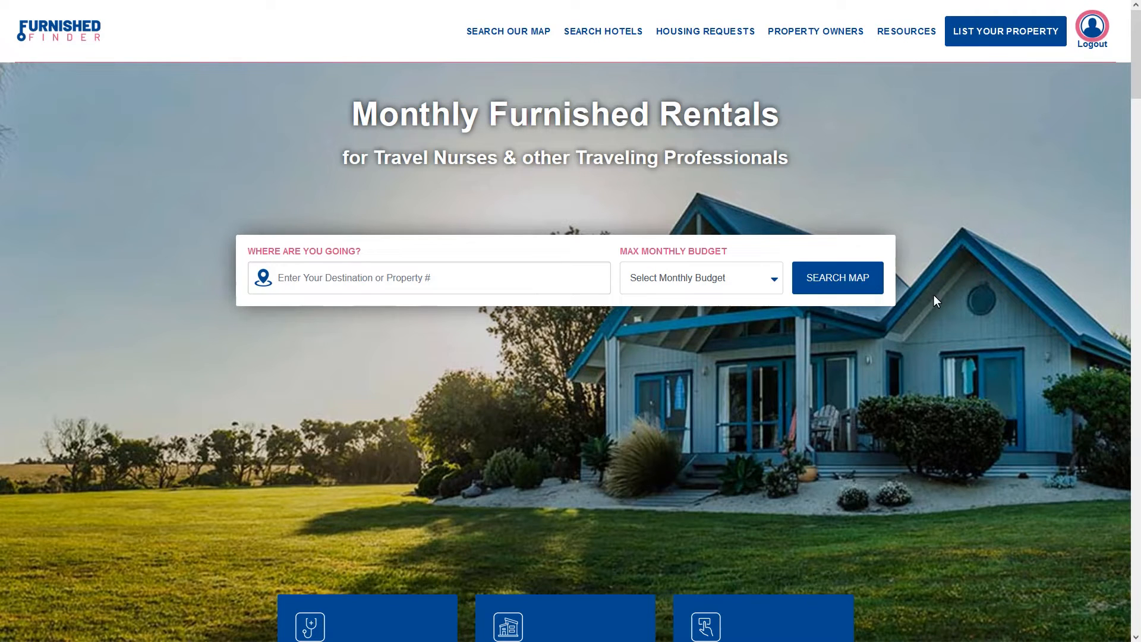
pyautogui.click(1091, 27)
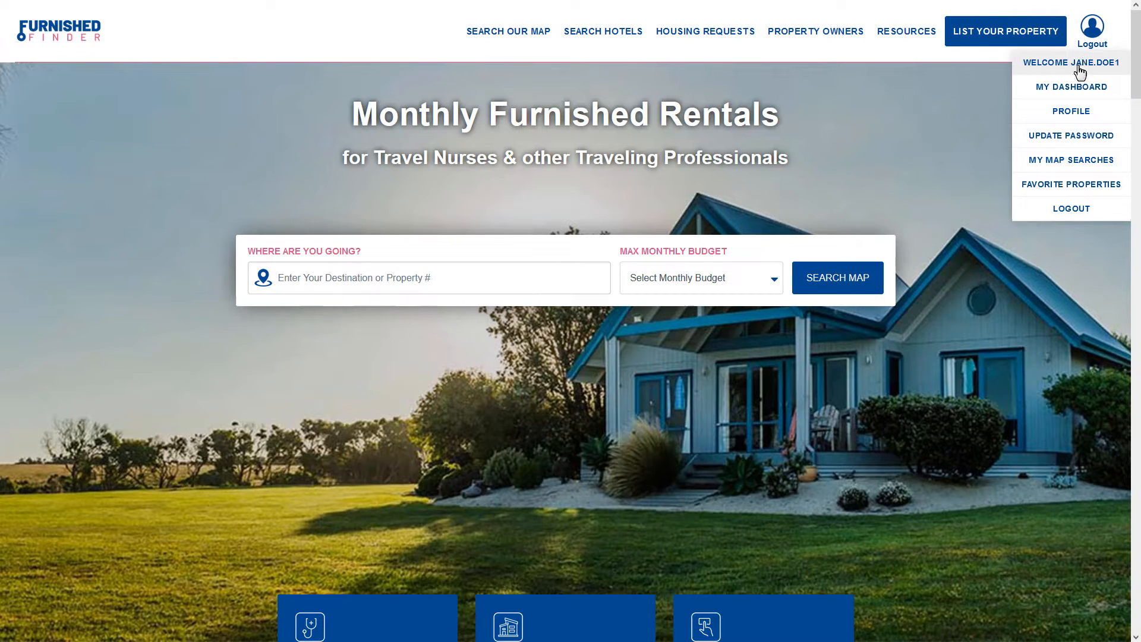
pyautogui.click(1071, 87)
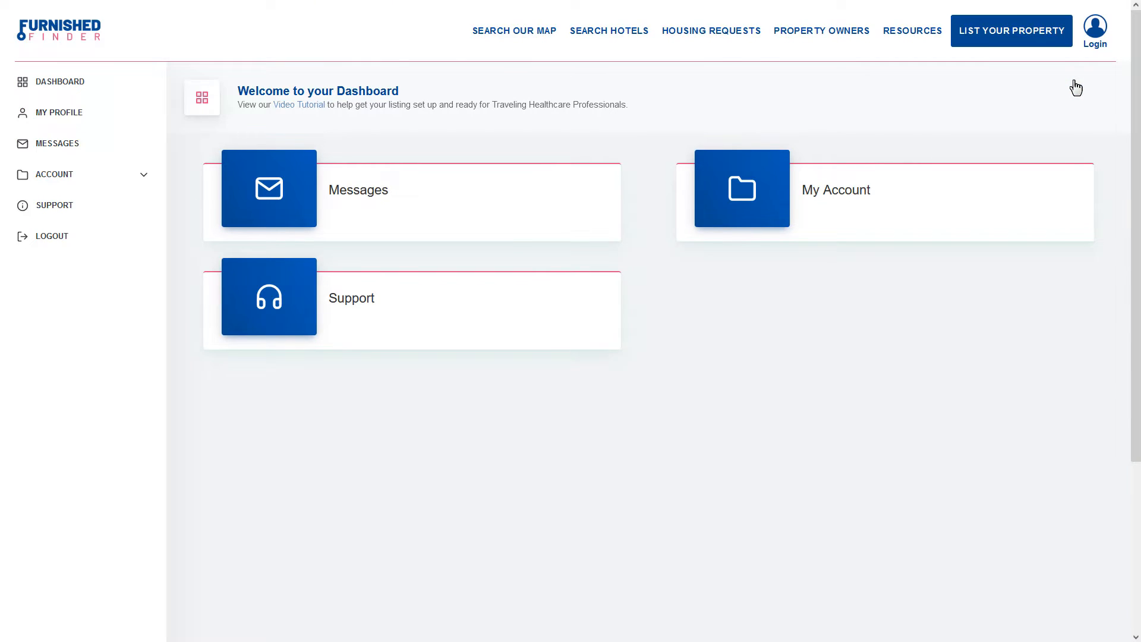
pyautogui.click(1095, 34)
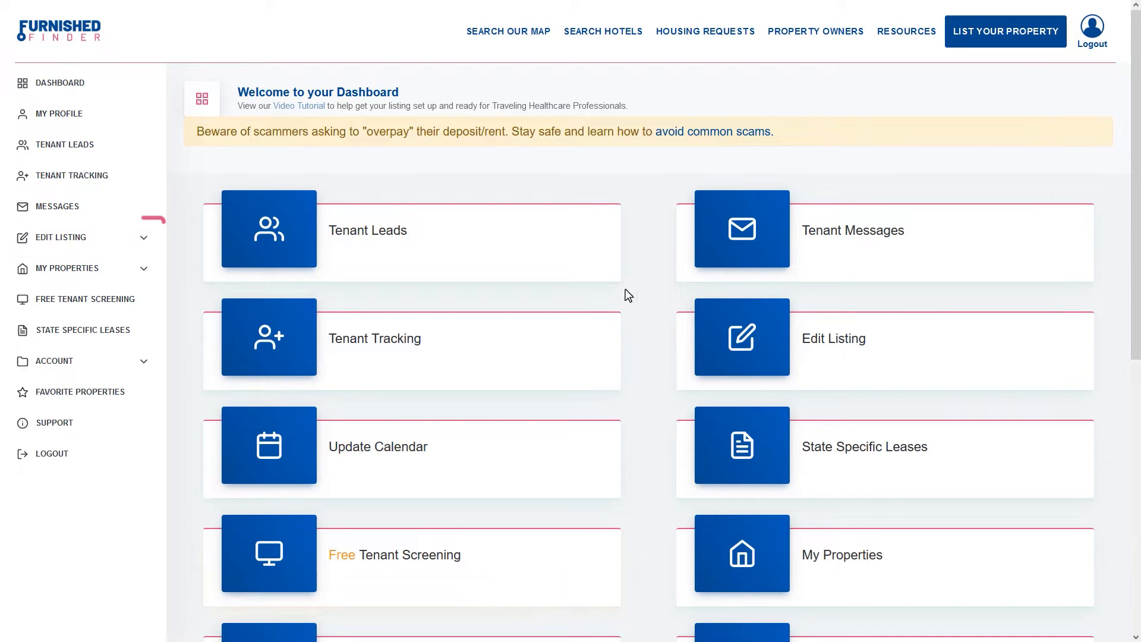
pyautogui.click(61, 237)
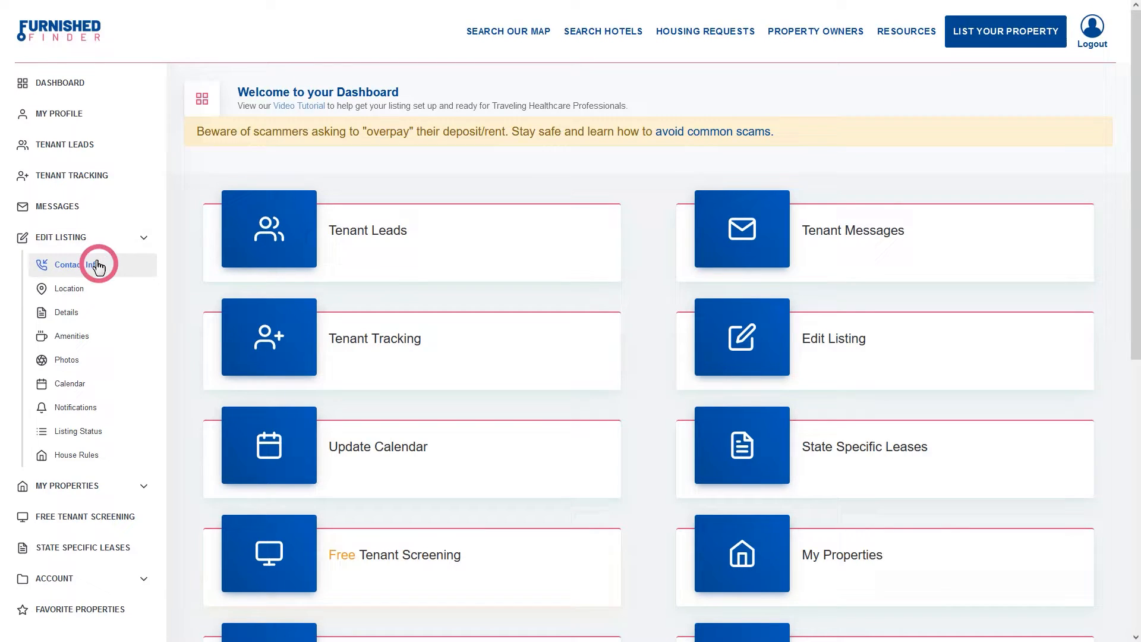
pyautogui.click(78, 264)
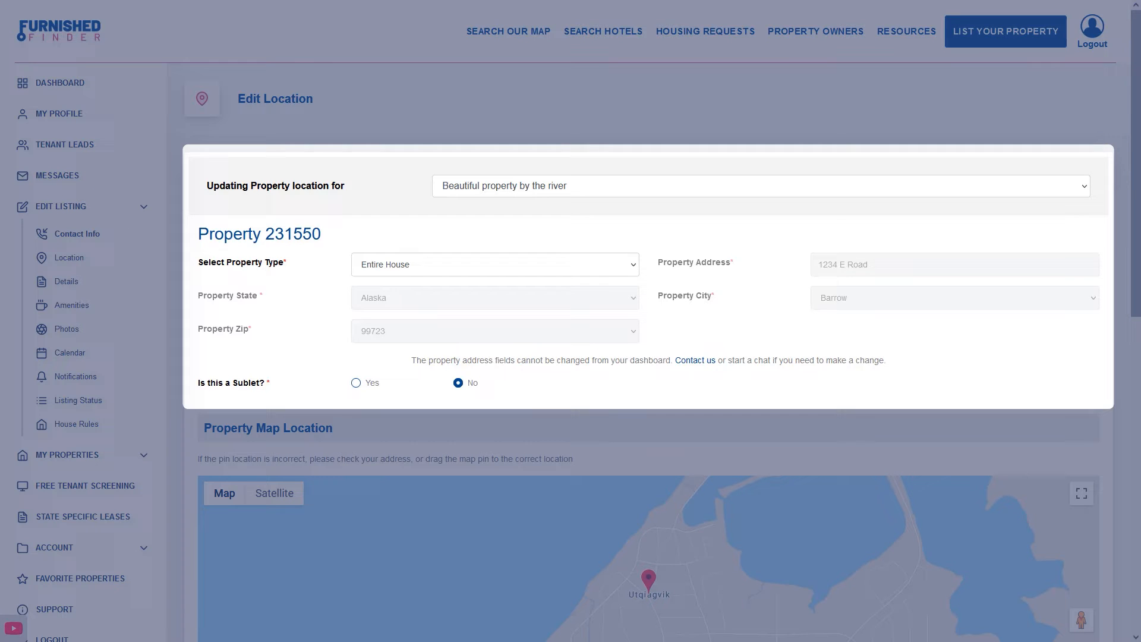
# - Review the Edit Location map pin and closest hospitals, then reach Edit Details for Property 231550_1
pyautogui.scroll(-3)
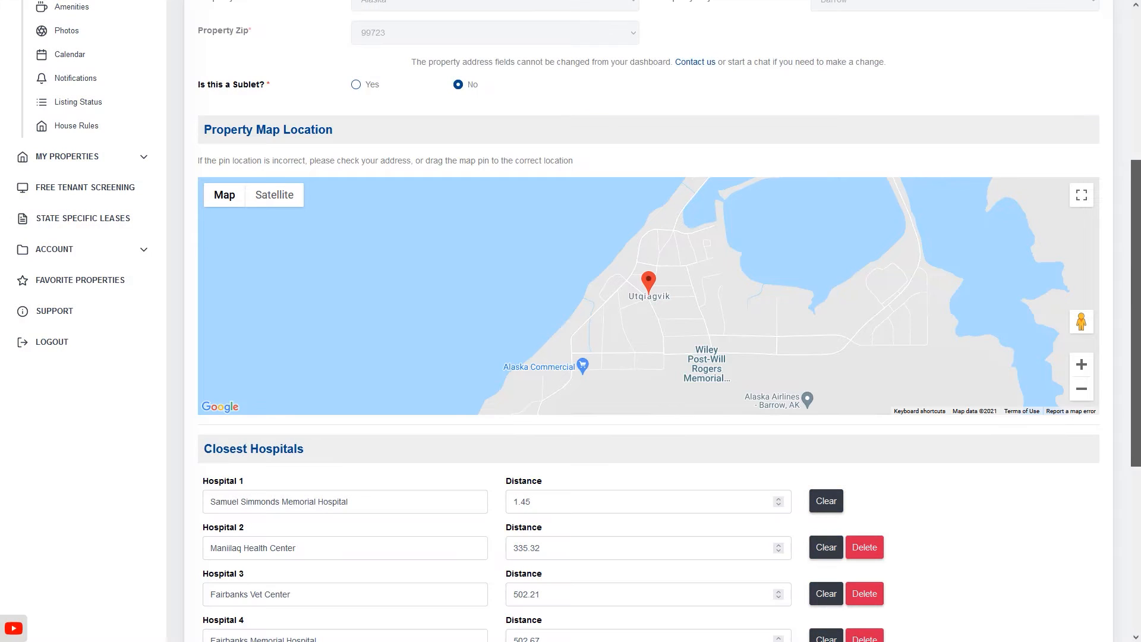
pyautogui.scroll(-3)
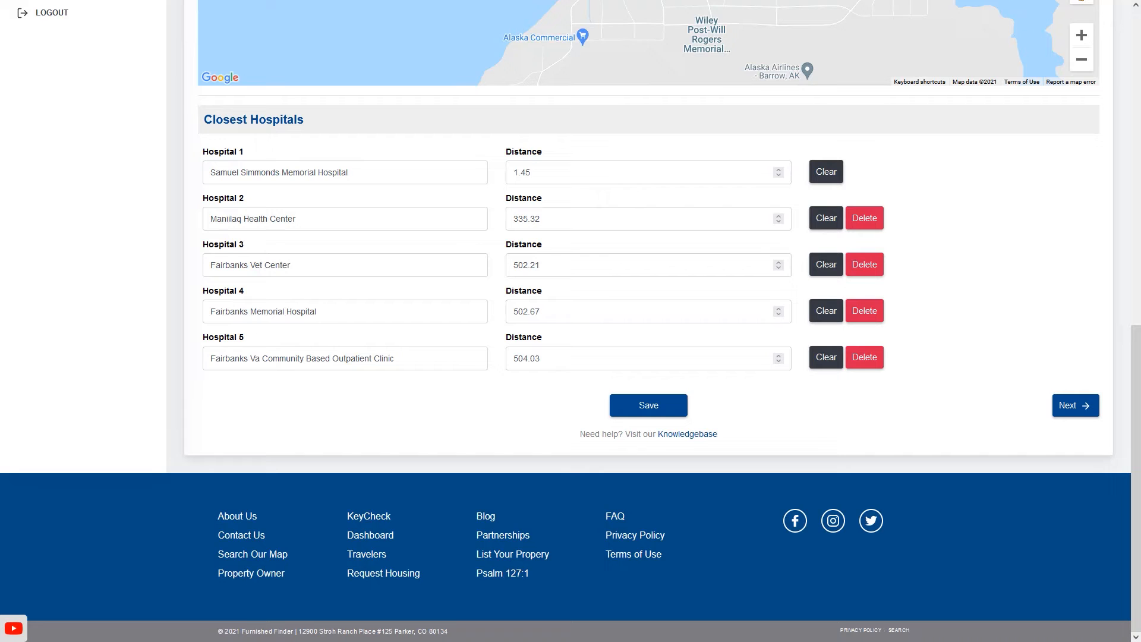
pyautogui.scroll(3)
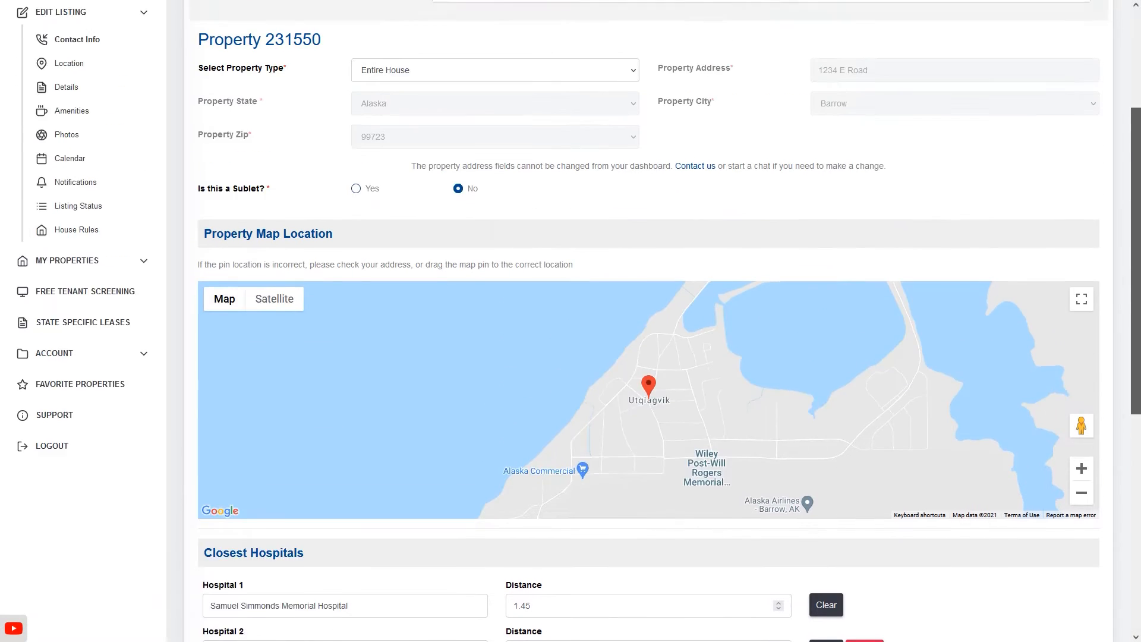
pyautogui.scroll(3)
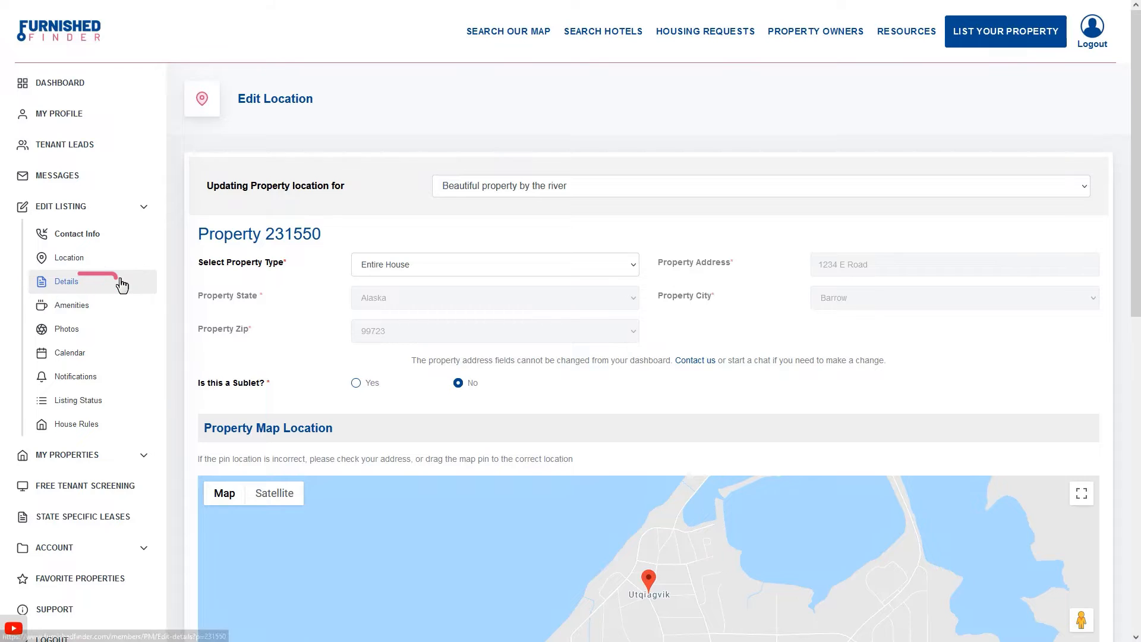
pyautogui.click(65, 282)
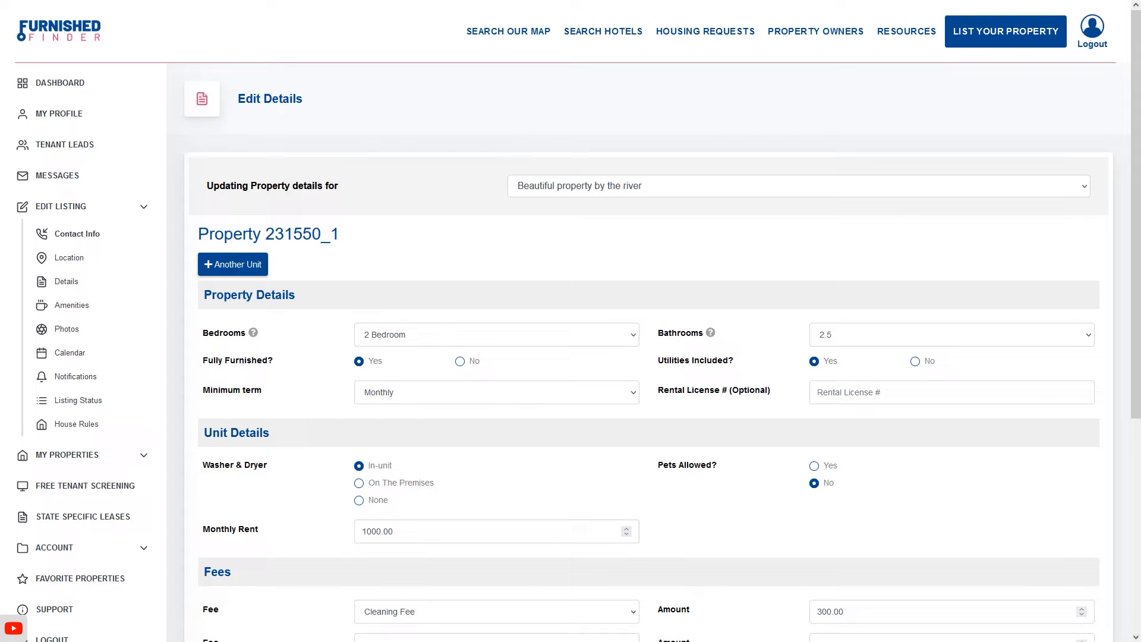
pyautogui.scroll(-3)
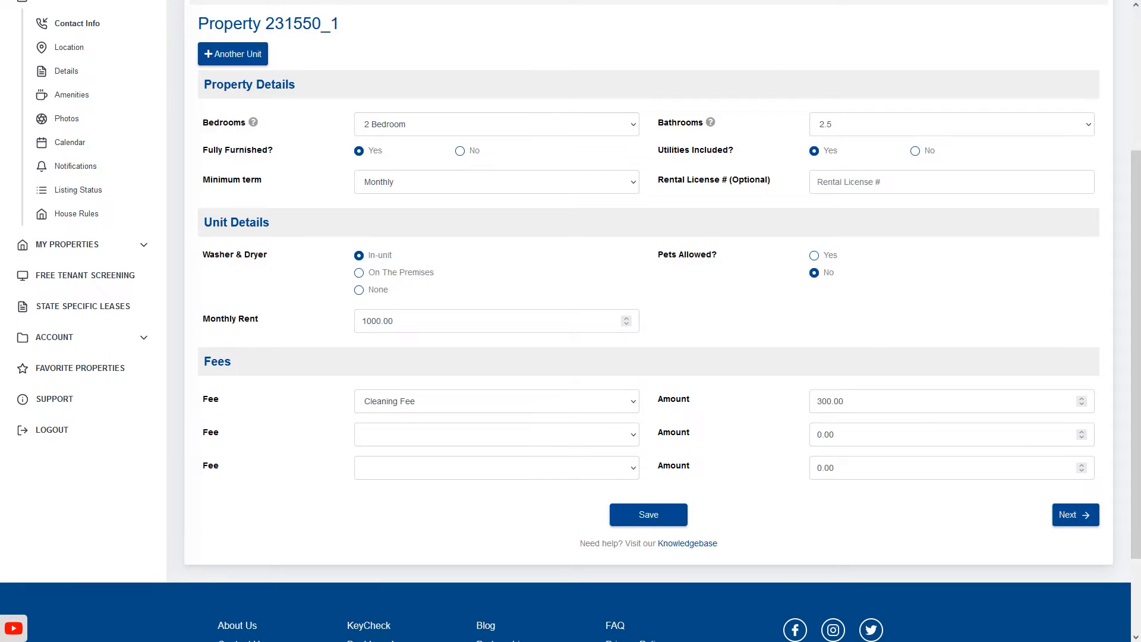
pyautogui.moveTo(110, 95)
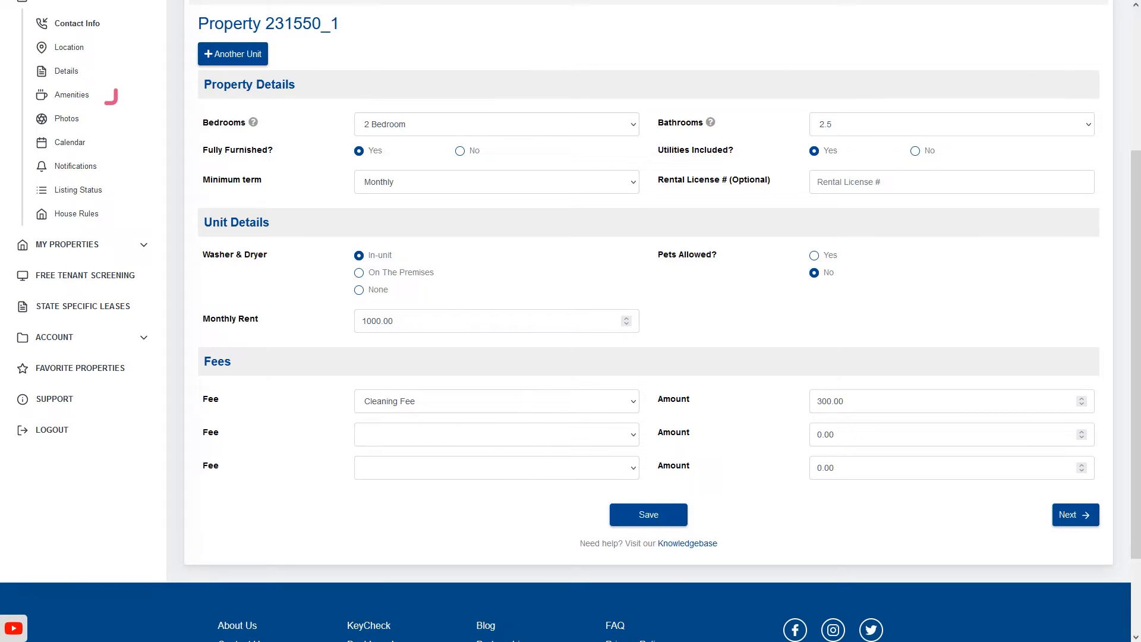
pyautogui.moveTo(925, 359)
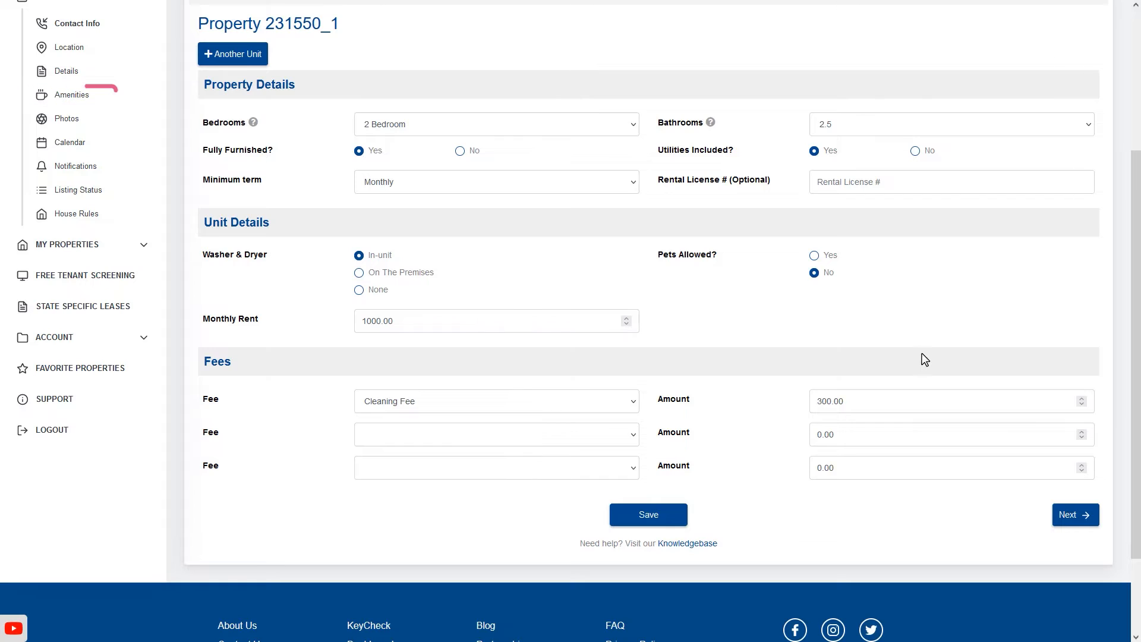
pyautogui.click(70, 95)
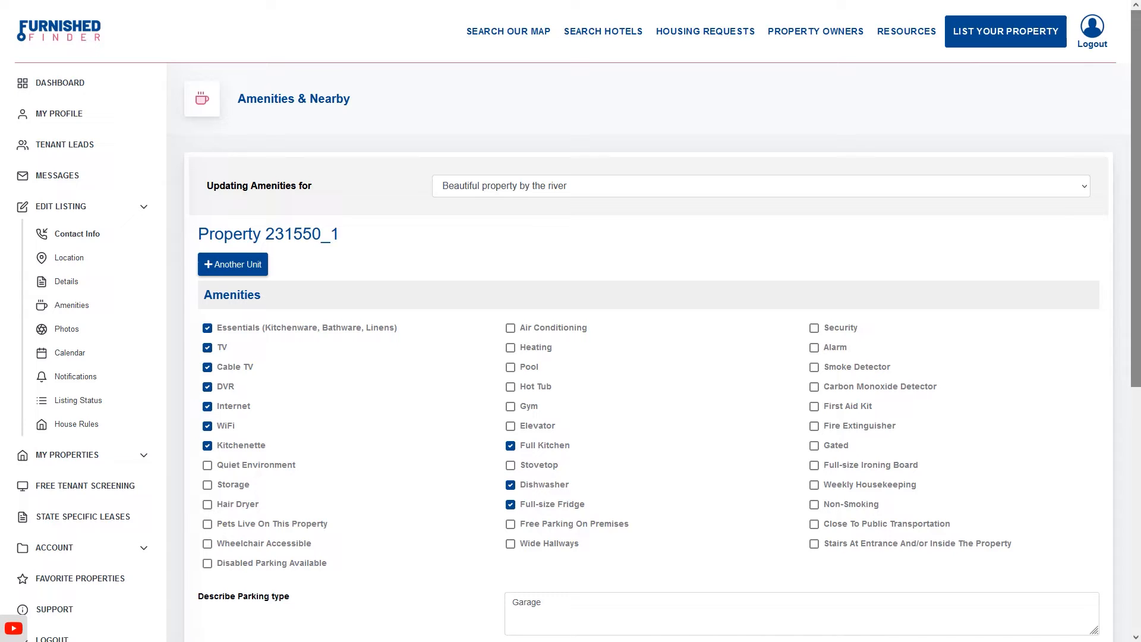
# - Reveal the garage parking and two-level condo property description below the checked amenities
pyautogui.scroll(-3)
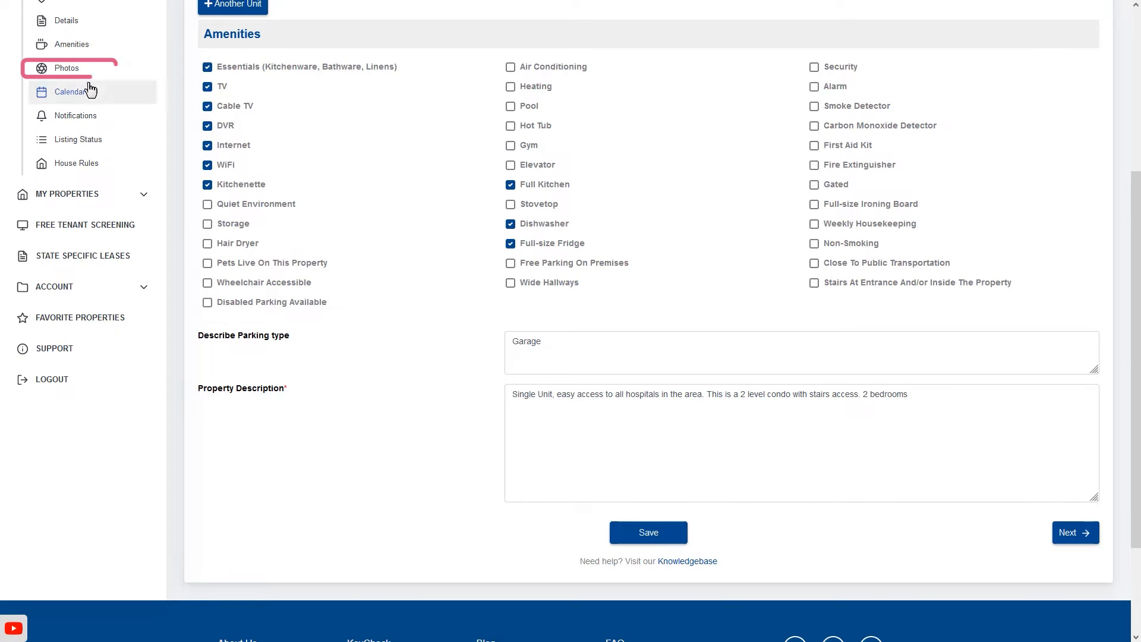
# - View the listing's current property photos, then reach the Calendar page for Property 231550_1
pyautogui.click(67, 68)
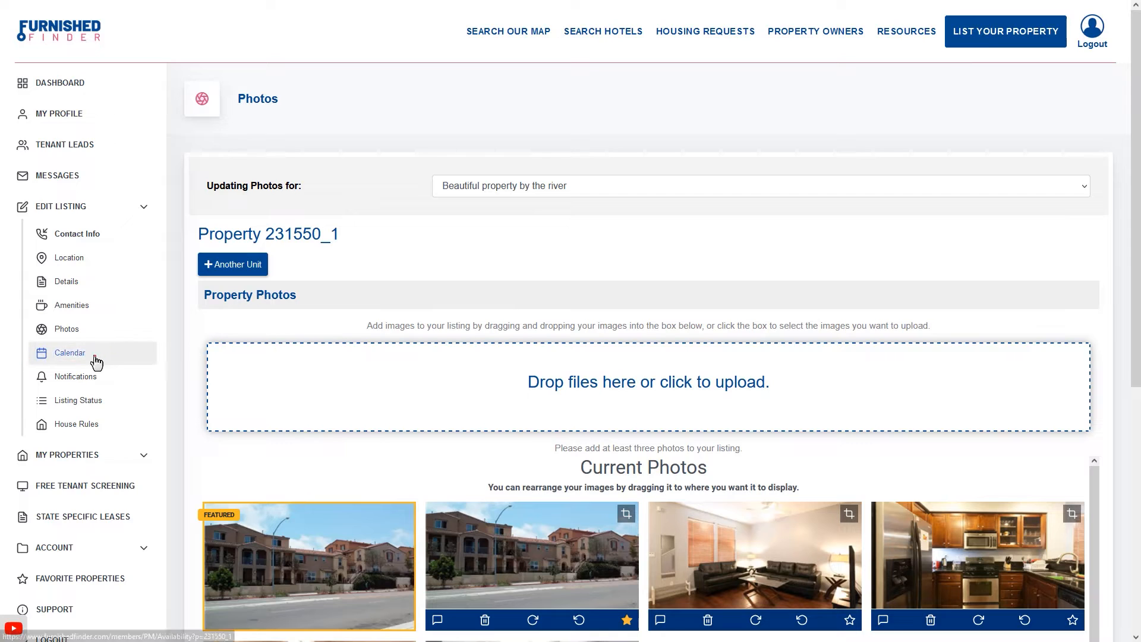
pyautogui.click(71, 353)
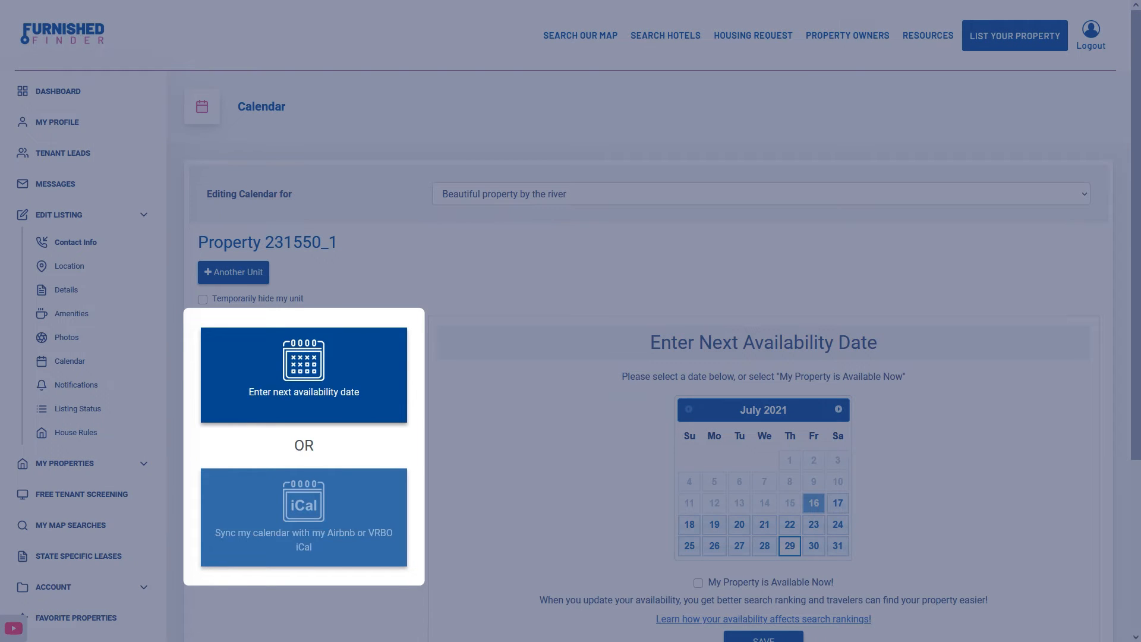
# - Tick 'My Property is Available Now!', view the iCal sync tile, and return to Enter next availability date
pyautogui.scroll(-3)
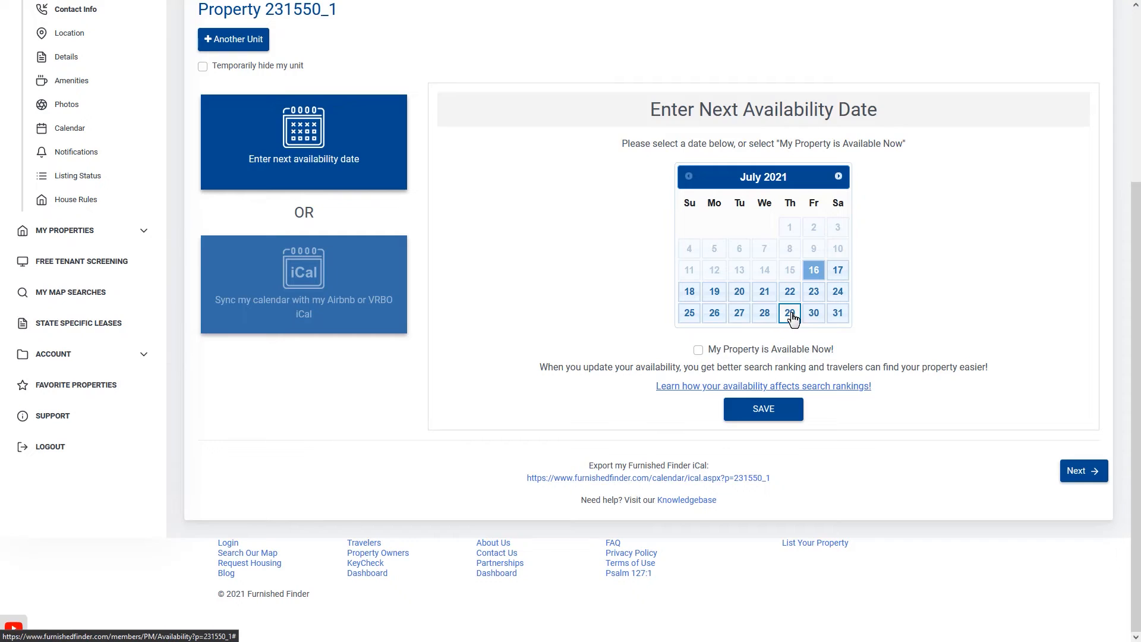
pyautogui.click(813, 312)
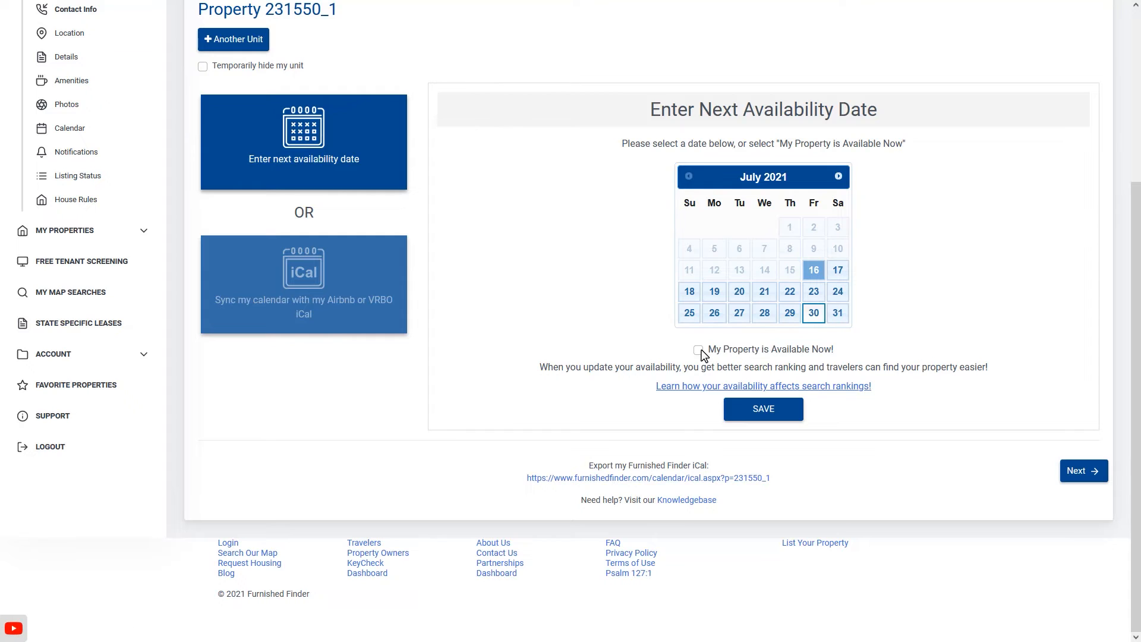
pyautogui.click(698, 349)
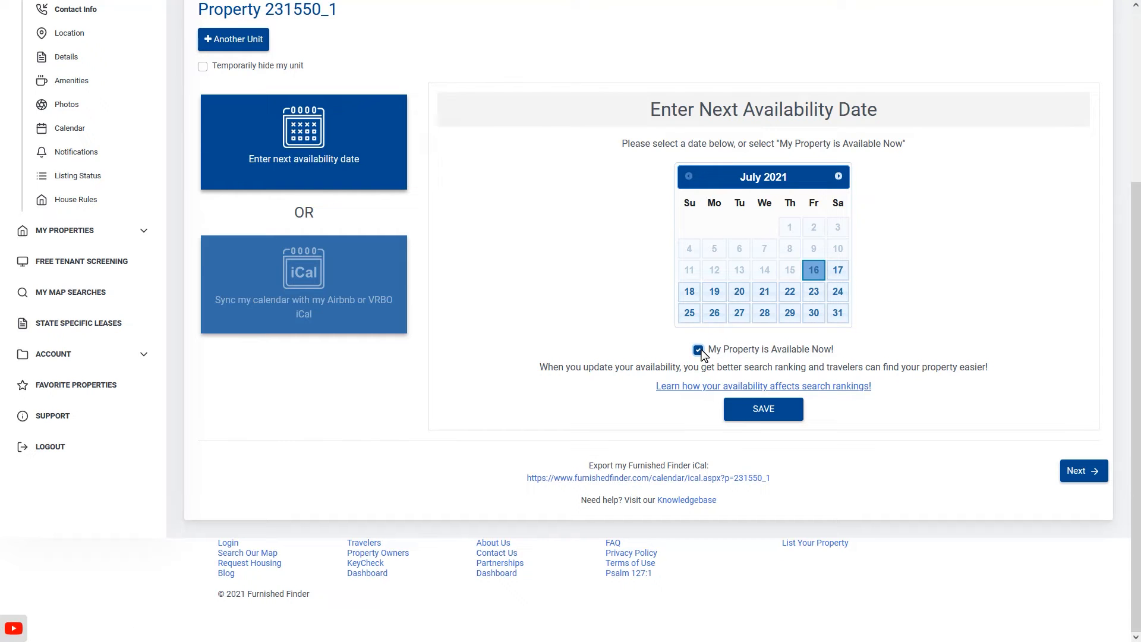
pyautogui.click(303, 285)
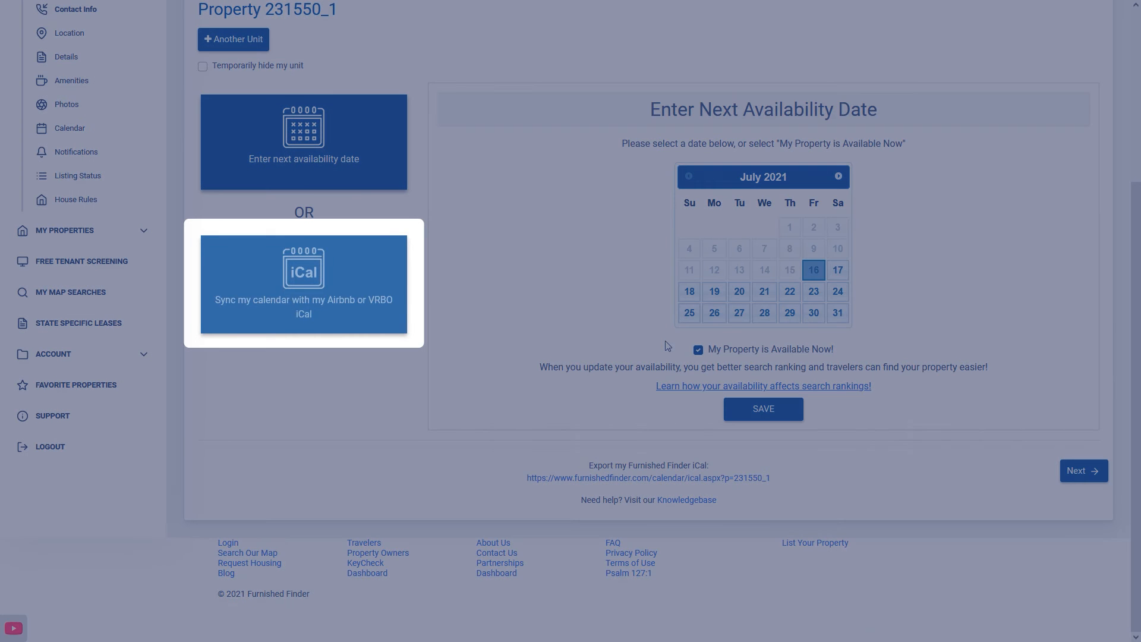
pyautogui.click(303, 291)
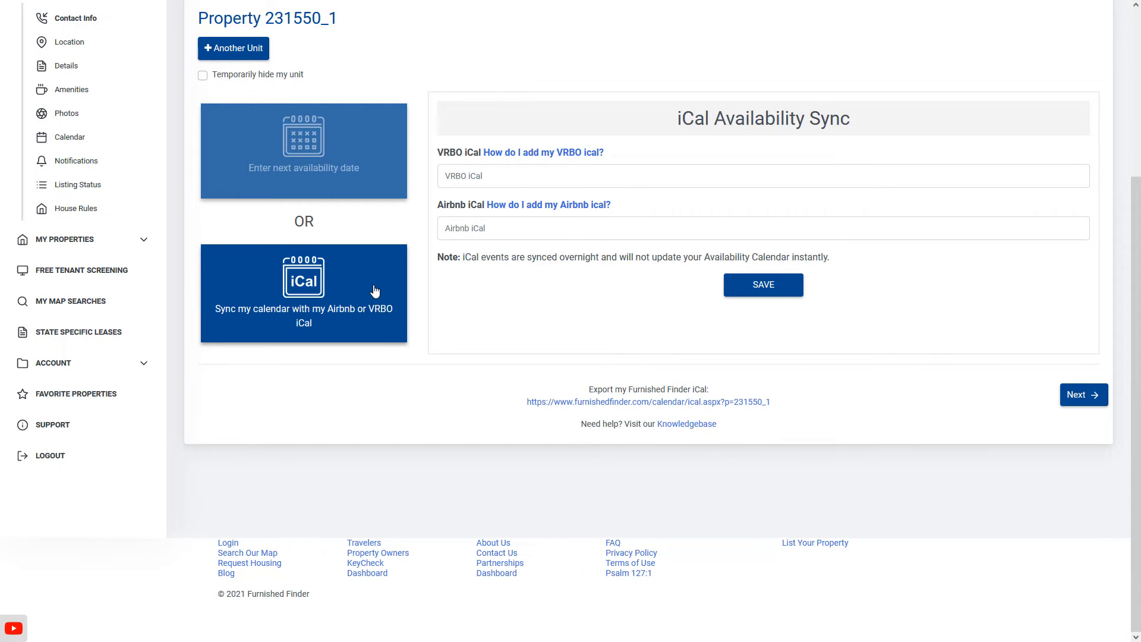
pyautogui.click(303, 151)
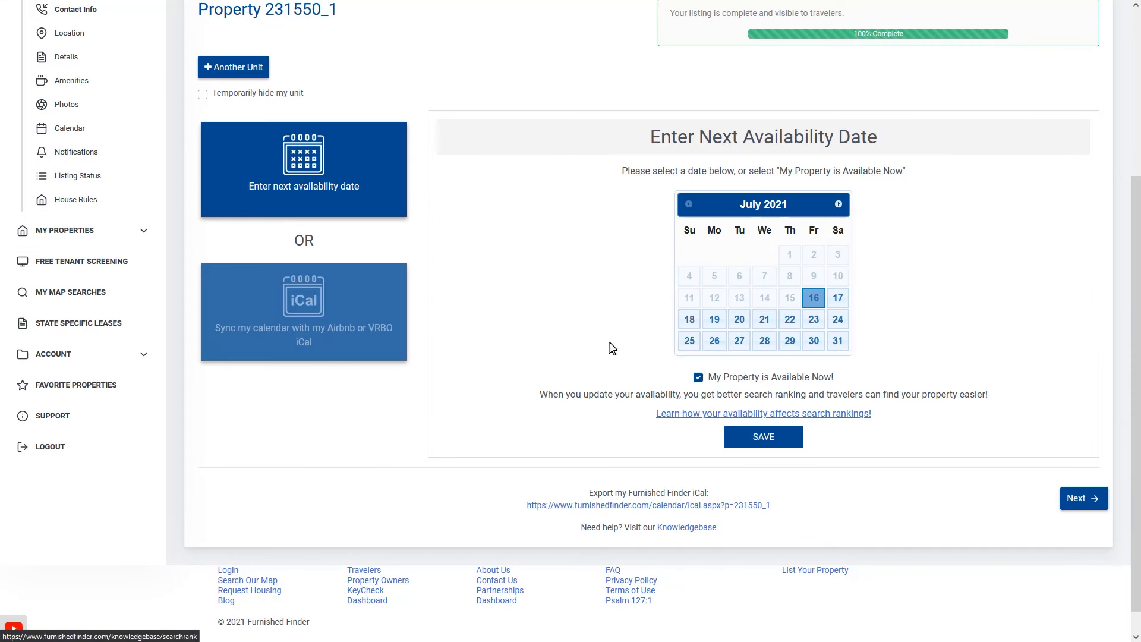
# - Save the notification settings with area housing request notifications enabled
pyautogui.click(76, 151)
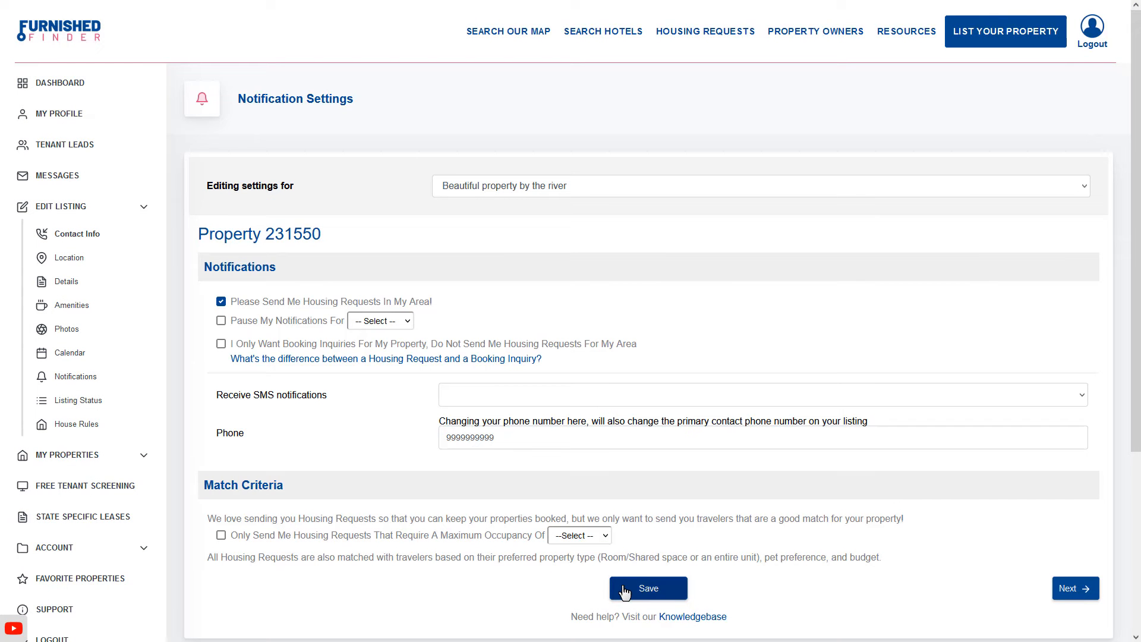
pyautogui.click(646, 588)
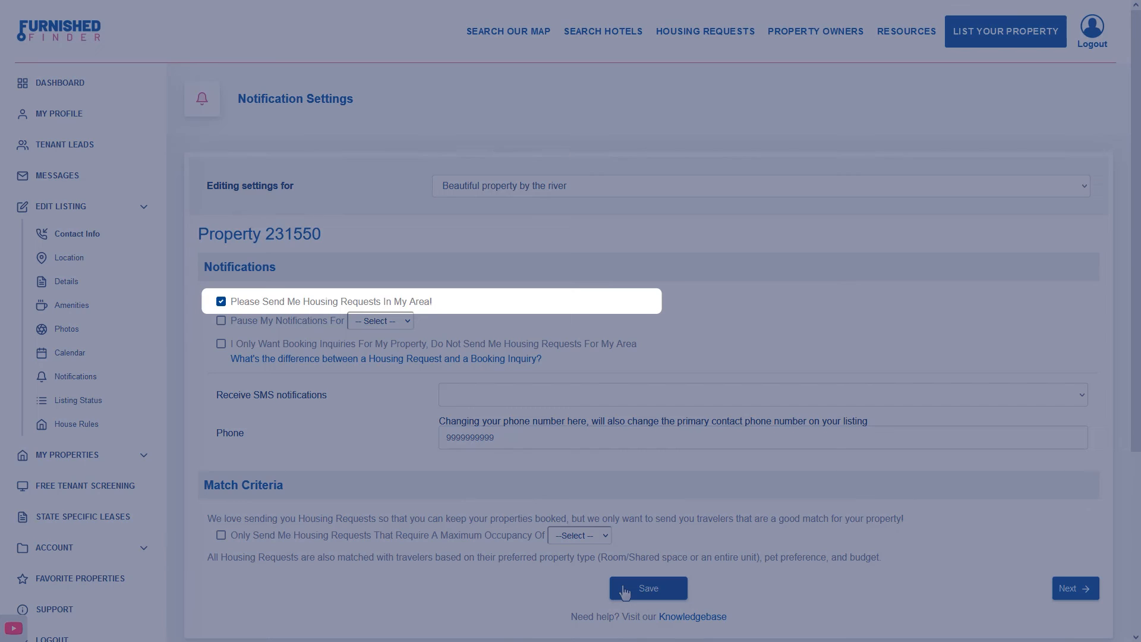
pyautogui.click(579, 535)
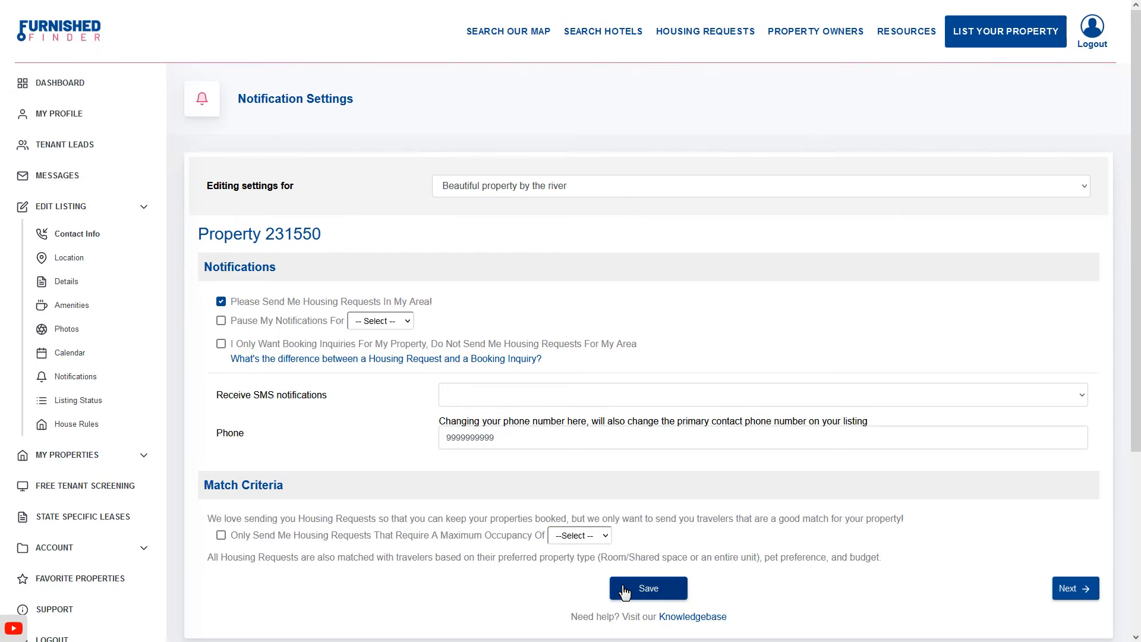
pyautogui.click(647, 588)
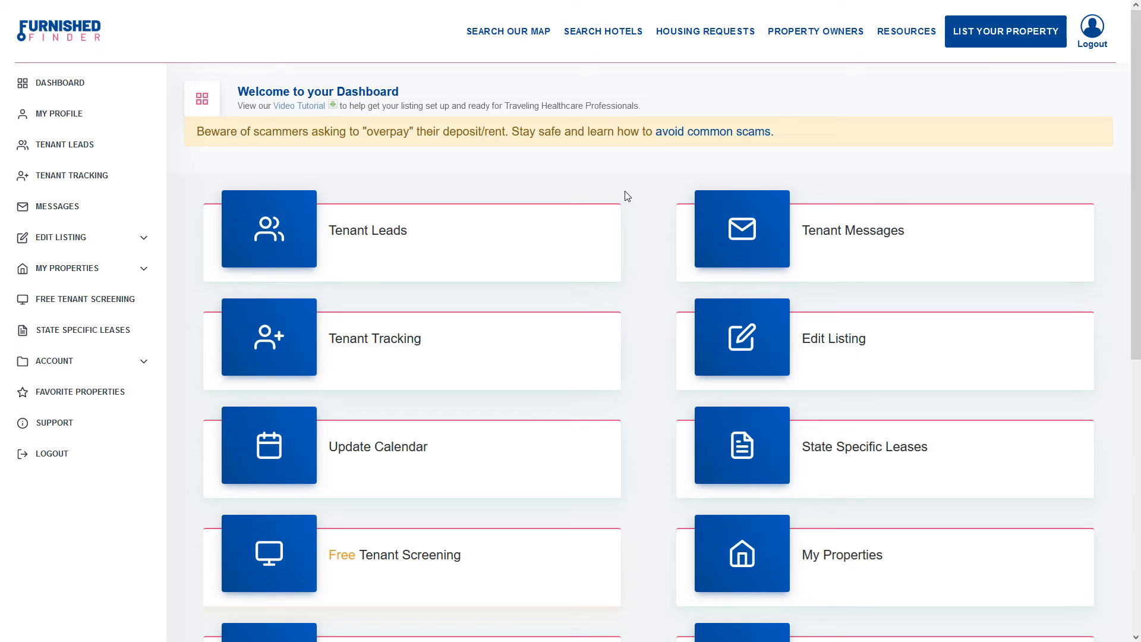
# - Reach the listing's owner Verification Status form via the Edit Listing sections
pyautogui.click(60, 238)
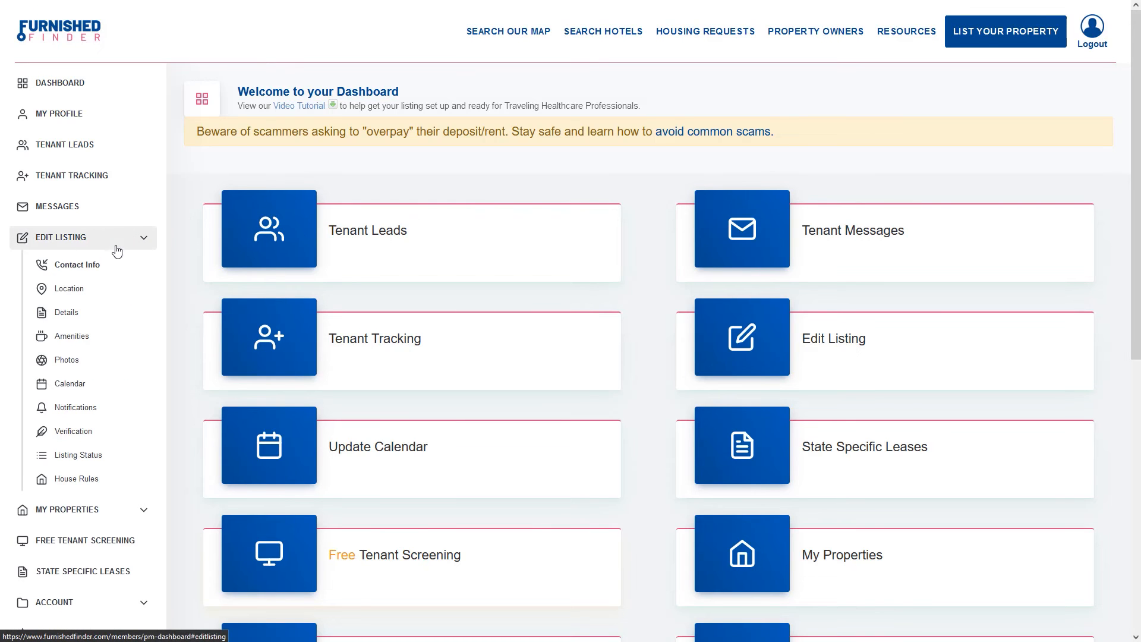
pyautogui.click(74, 430)
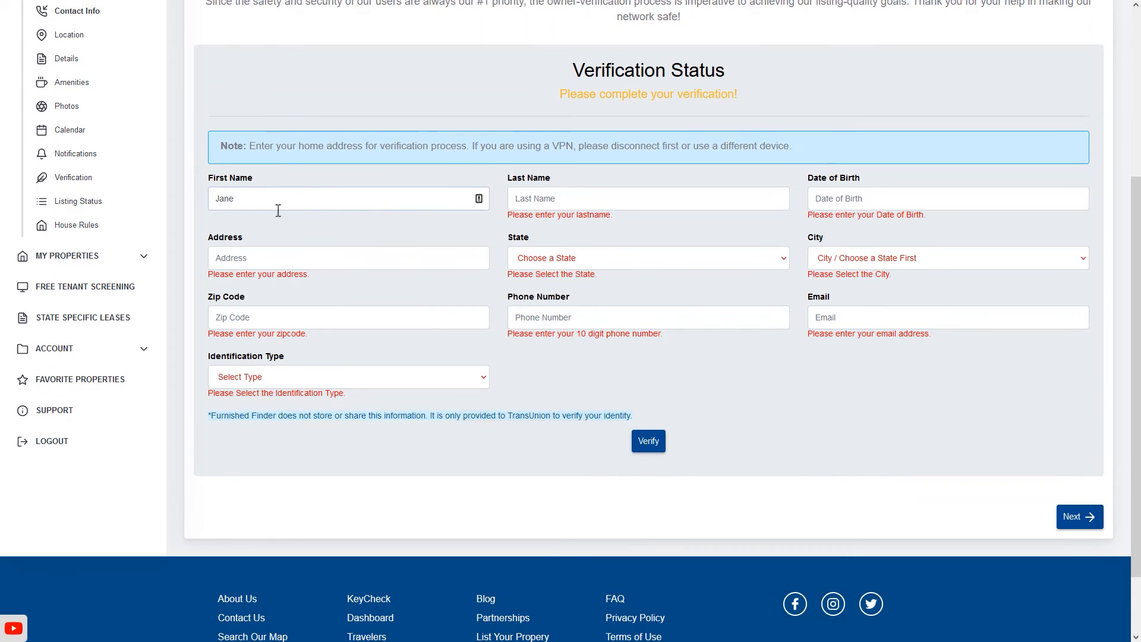
pyautogui.click(906, 223)
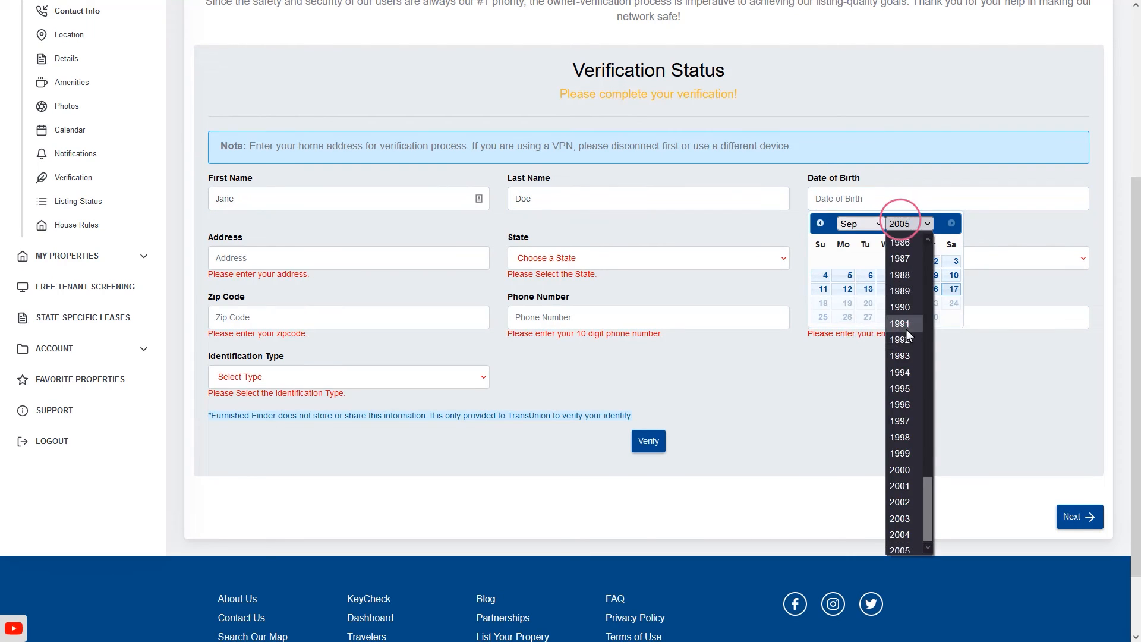
pyautogui.click(900, 323)
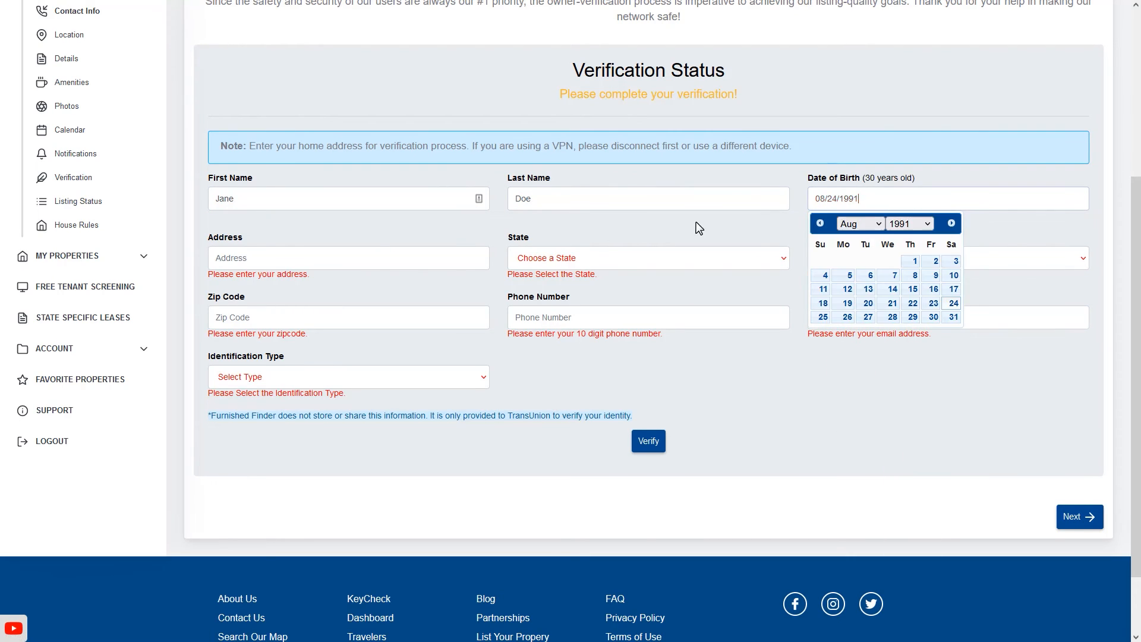
pyautogui.write('123 Happy Street')
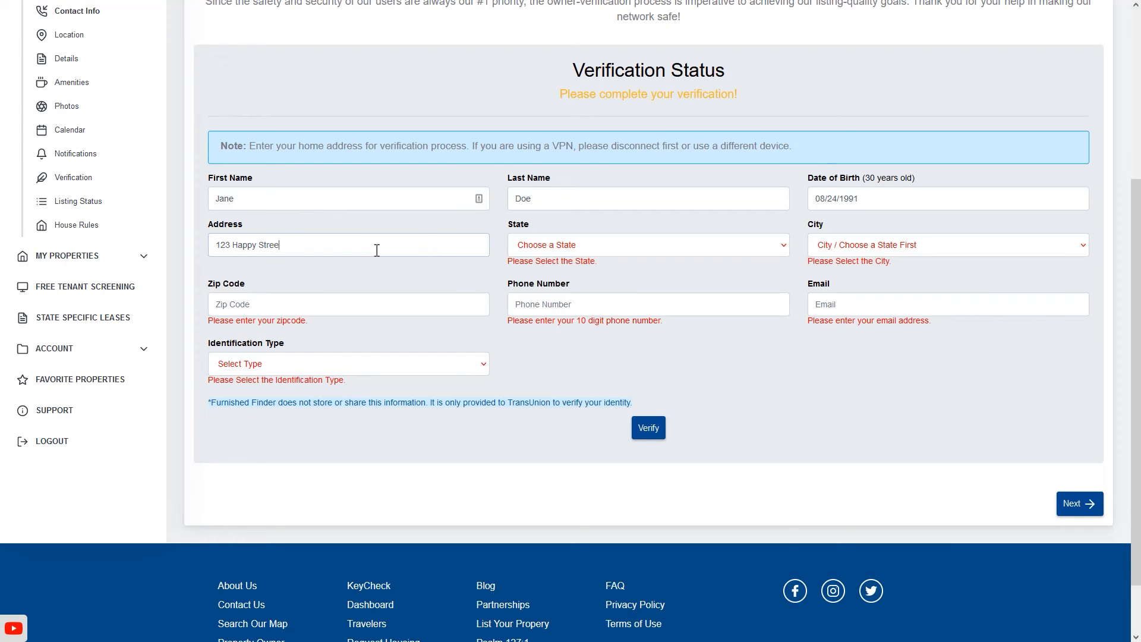
pyautogui.click(946, 244)
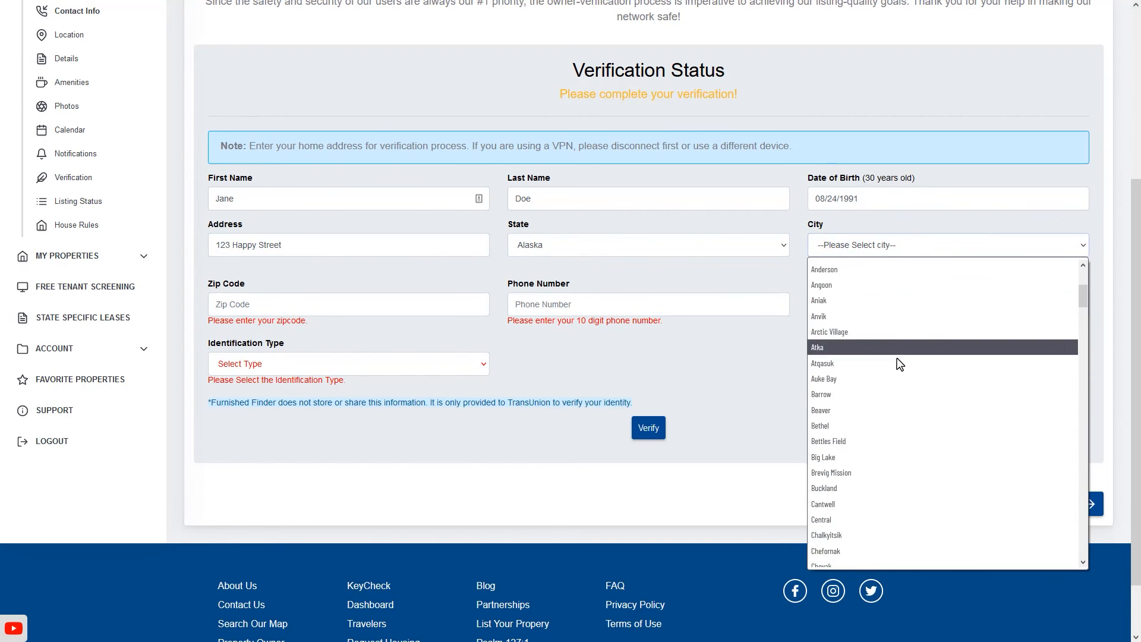
pyautogui.click(820, 394)
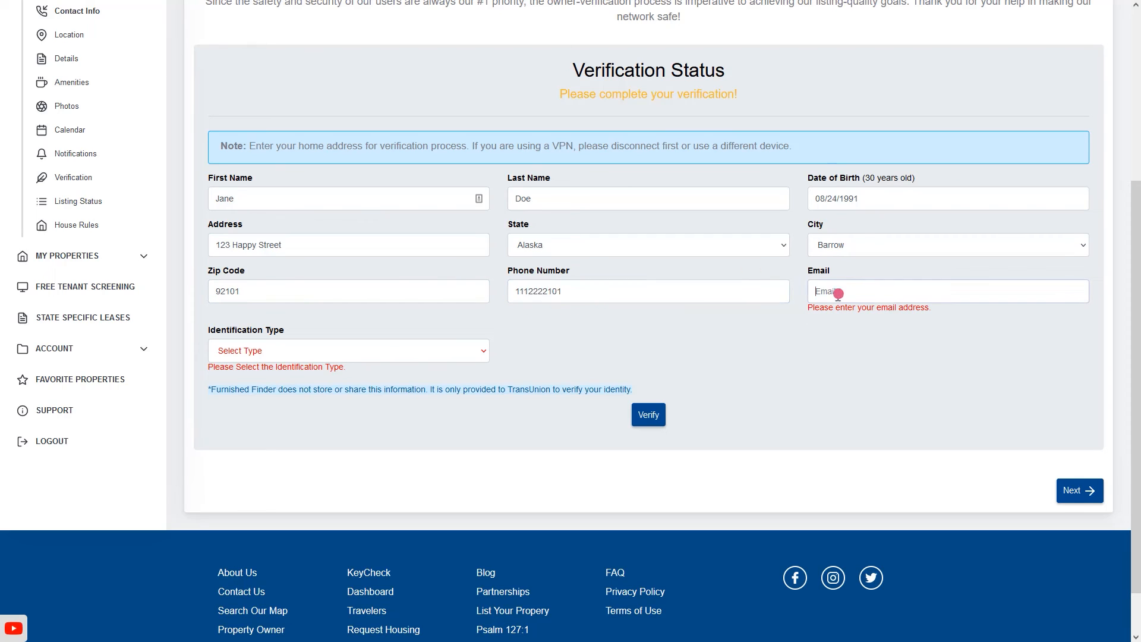
pyautogui.write('jane.doe@gmail.com')
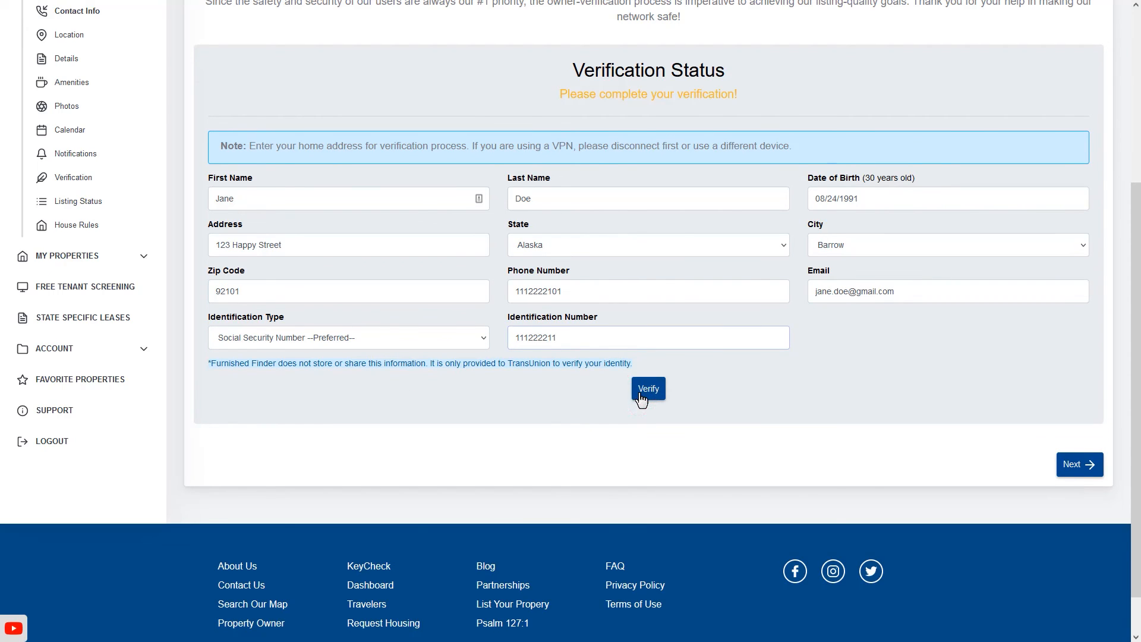
pyautogui.click(646, 388)
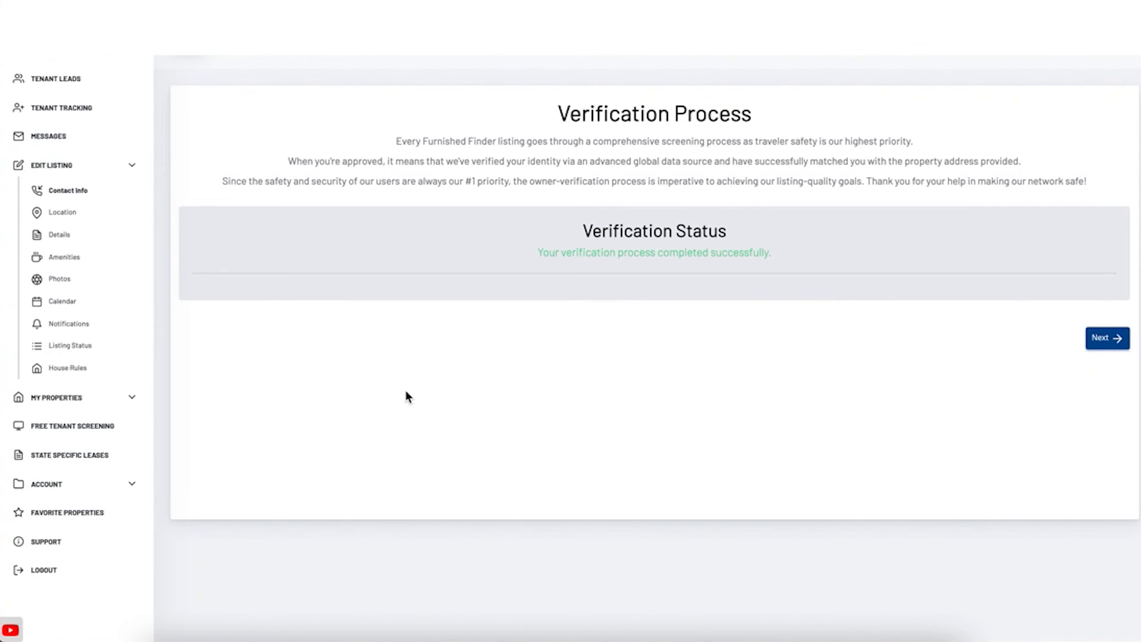
pyautogui.scroll(3)
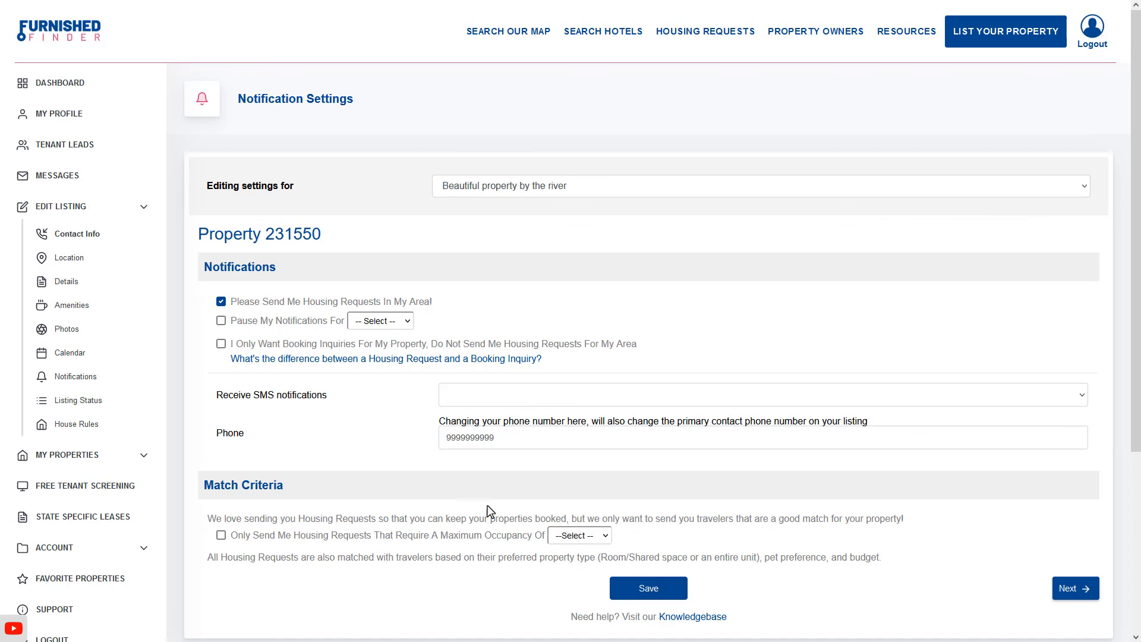
pyautogui.moveTo(141, 404)
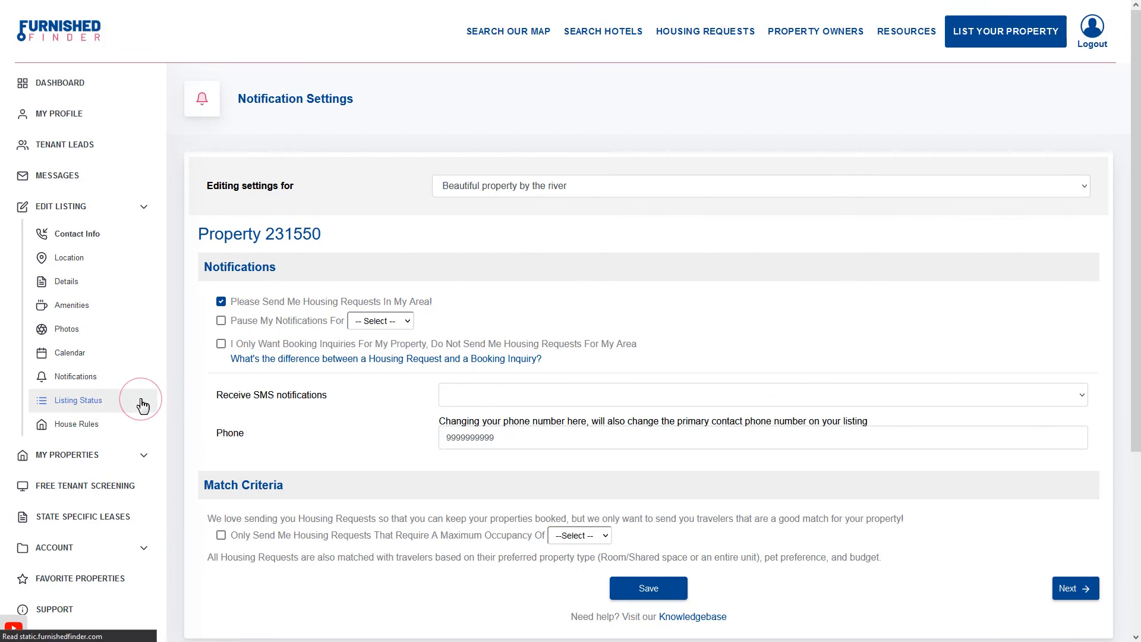
# - Show Listing Status as ACTIVE with its shareable link, then view the published listing
pyautogui.click(78, 401)
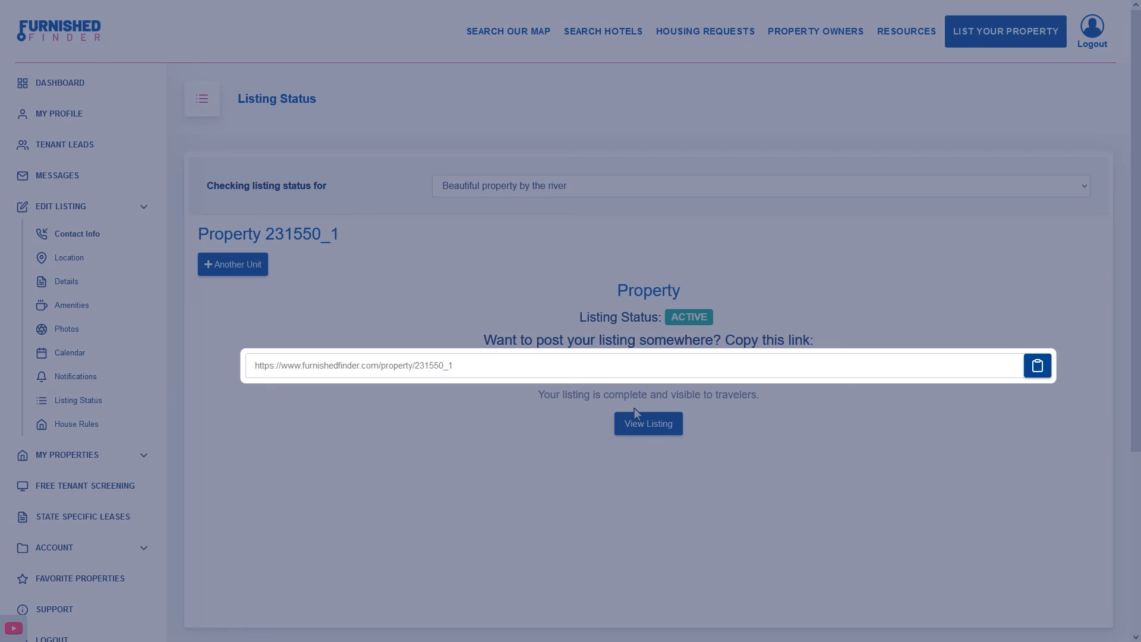
pyautogui.click(647, 423)
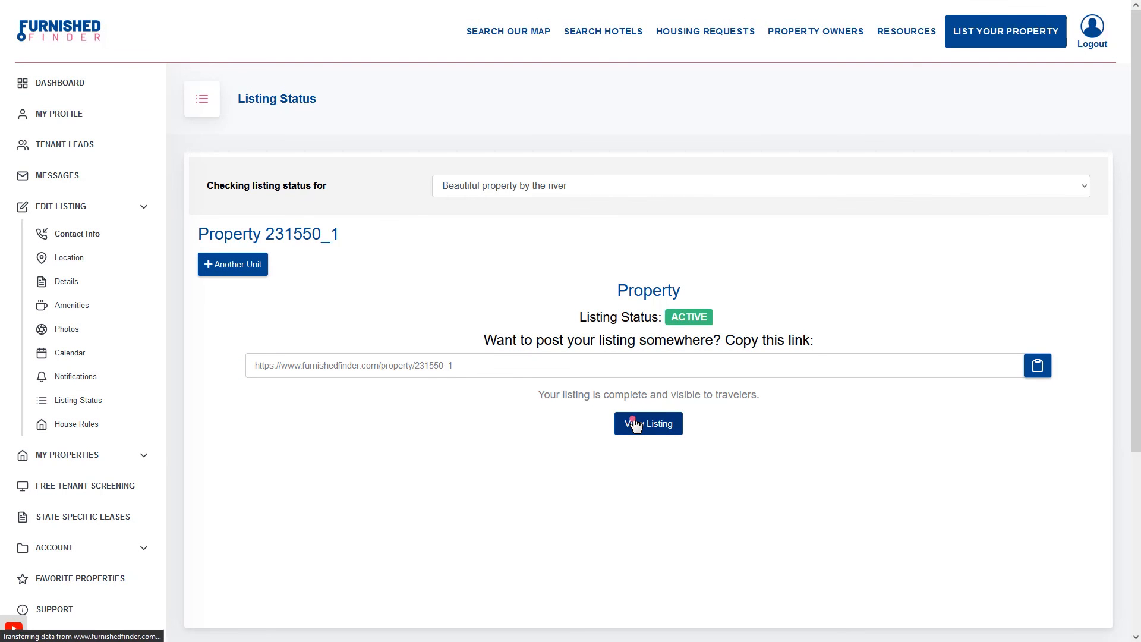
pyautogui.click(647, 423)
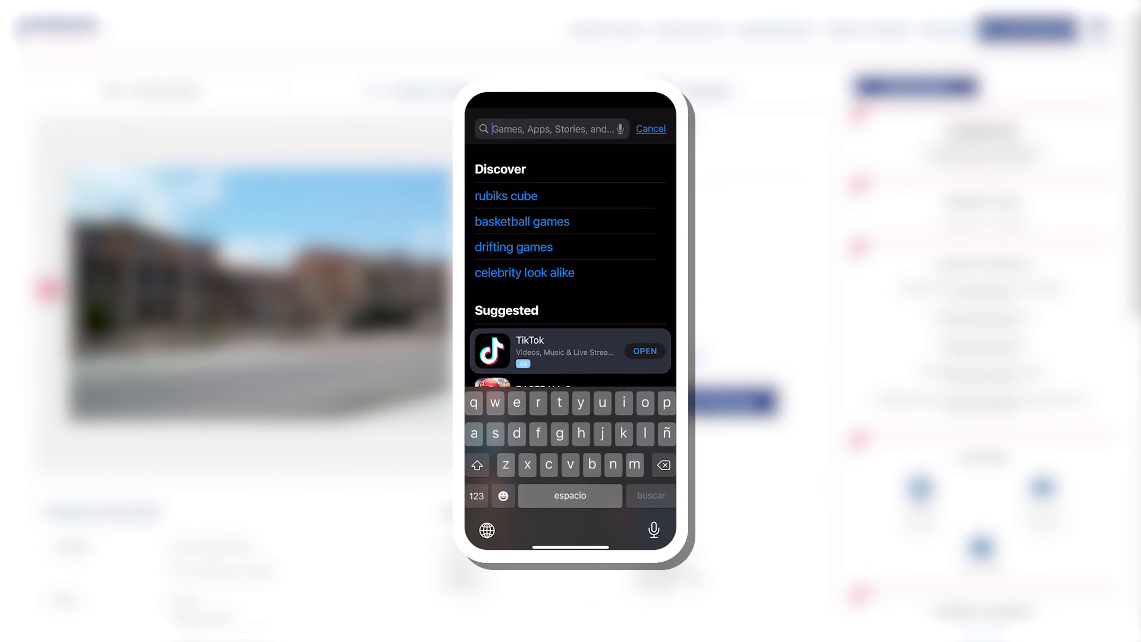
# - Search the App Store for 'furnished finder' to surface the travel nurse housing app
pyautogui.write('furnished finder')
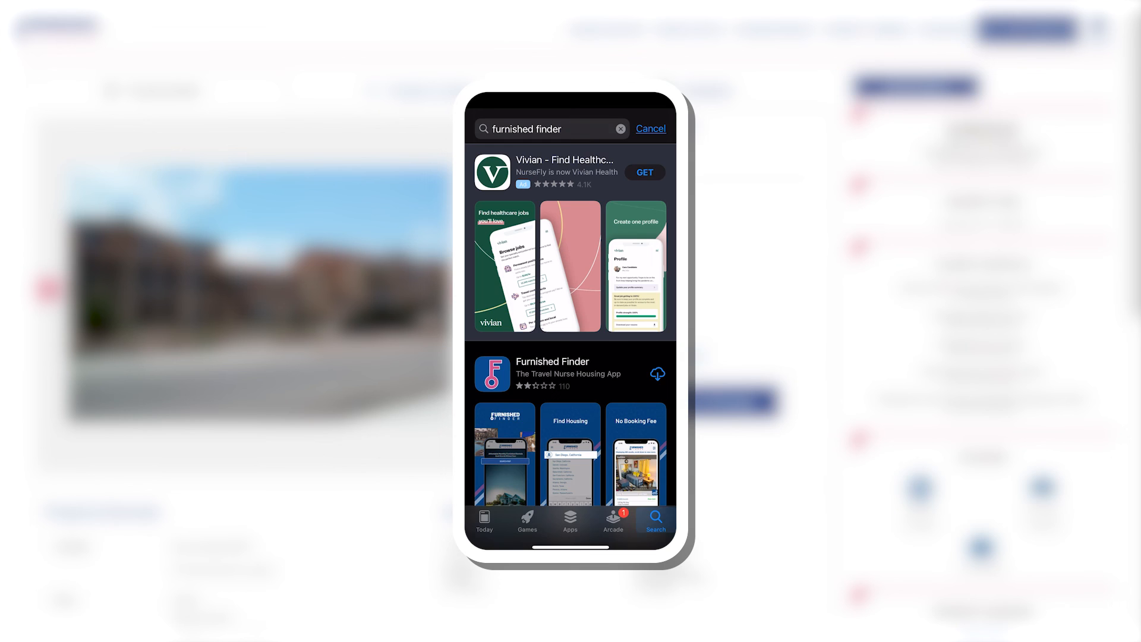